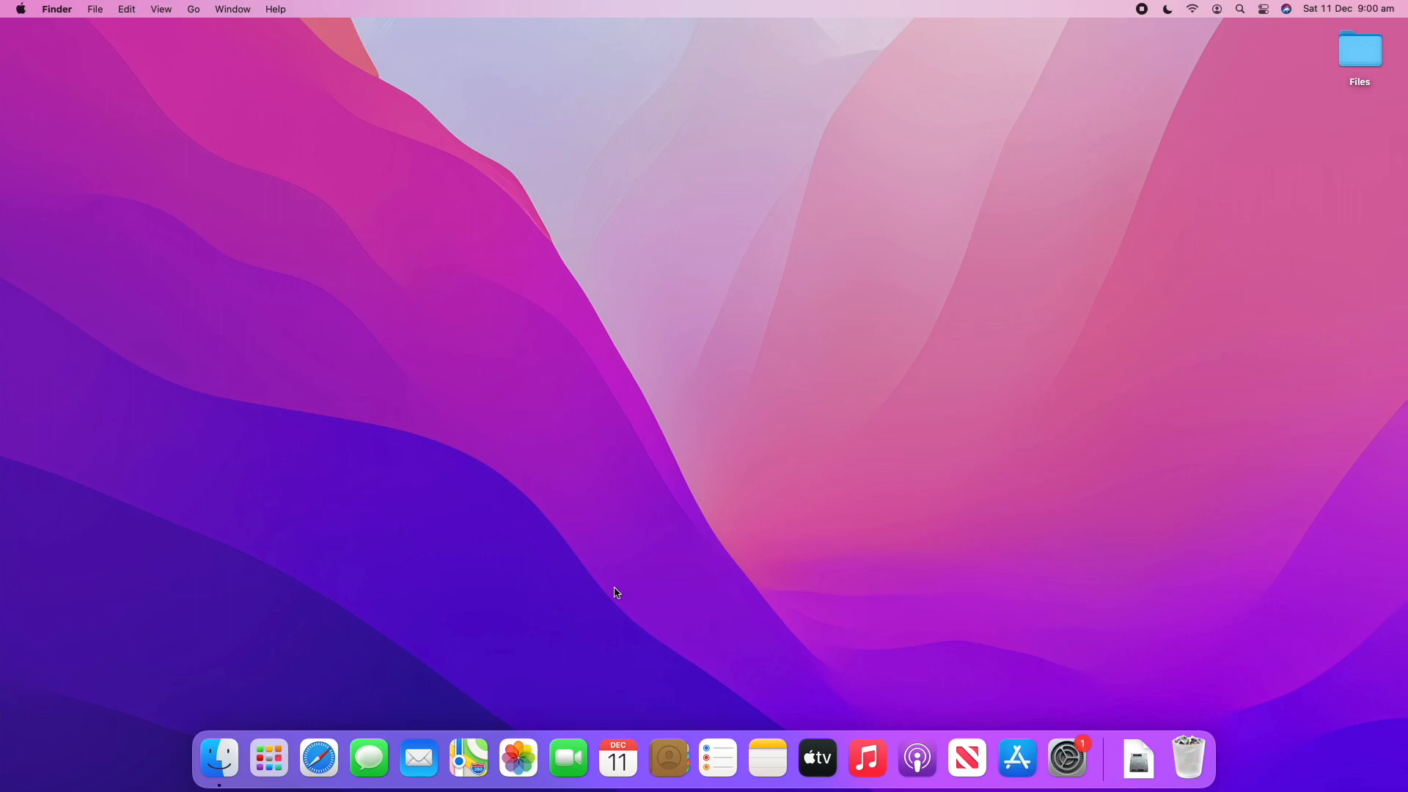
mouse_move(1066, 759)
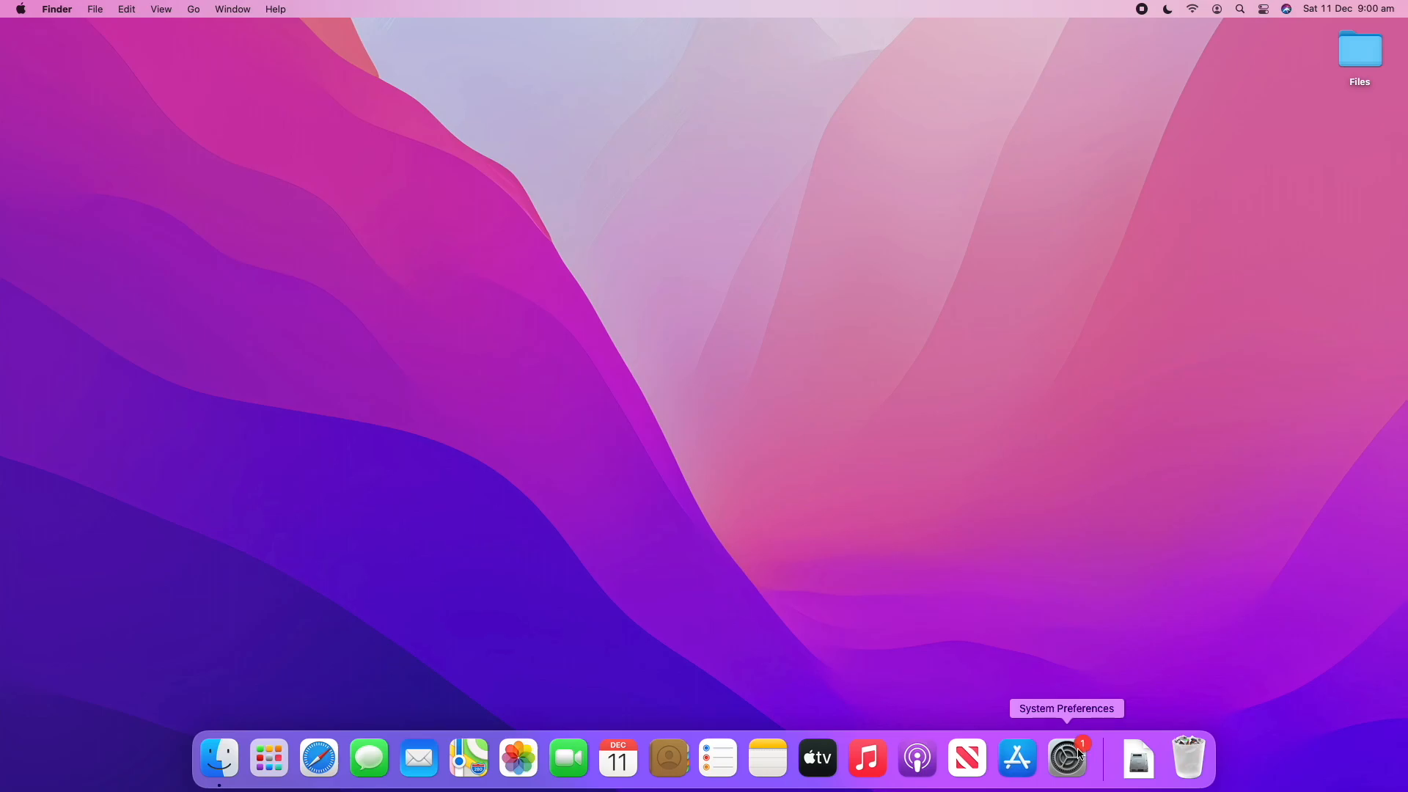
- Launch System Preferences from the Dock to show the main settings grid
click(1066, 756)
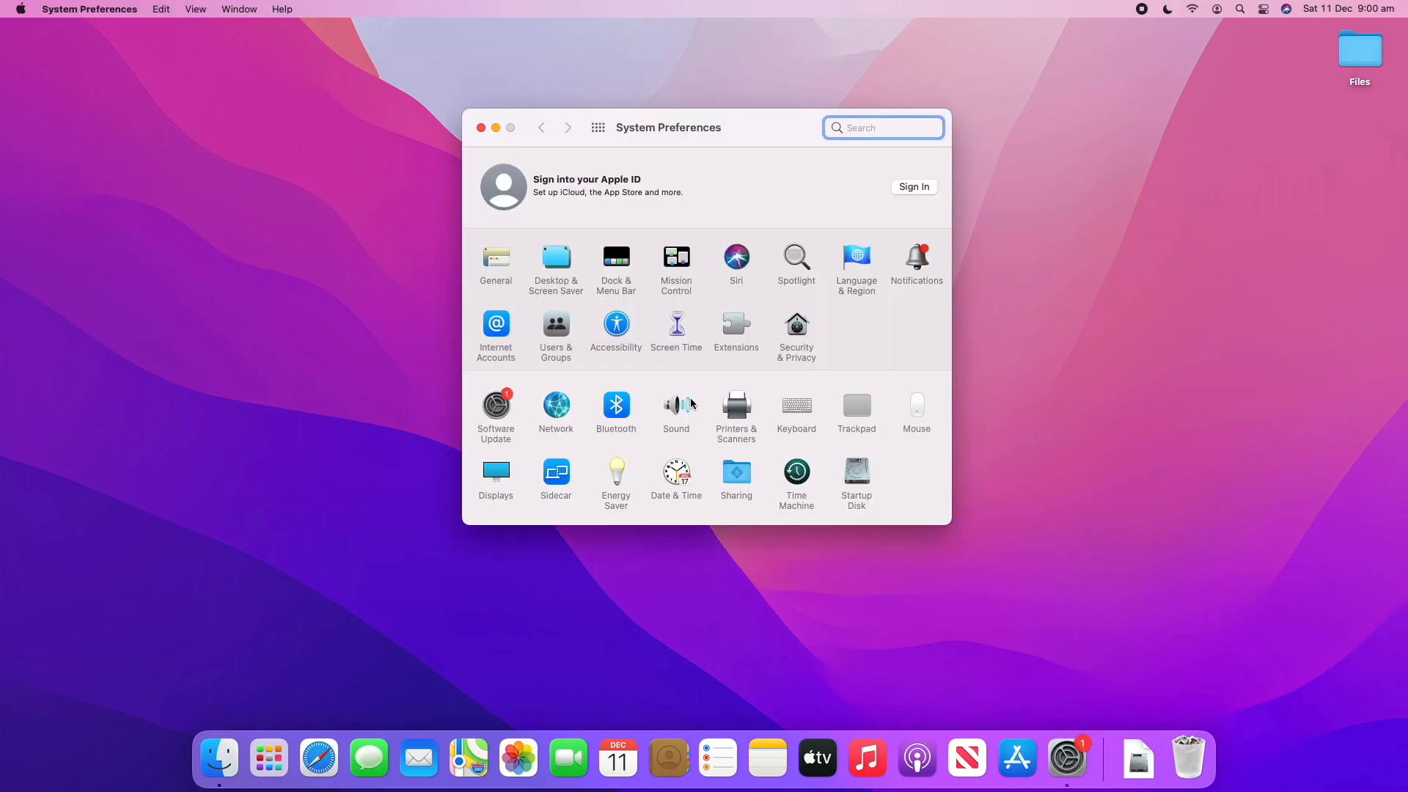
mouse_move(673, 423)
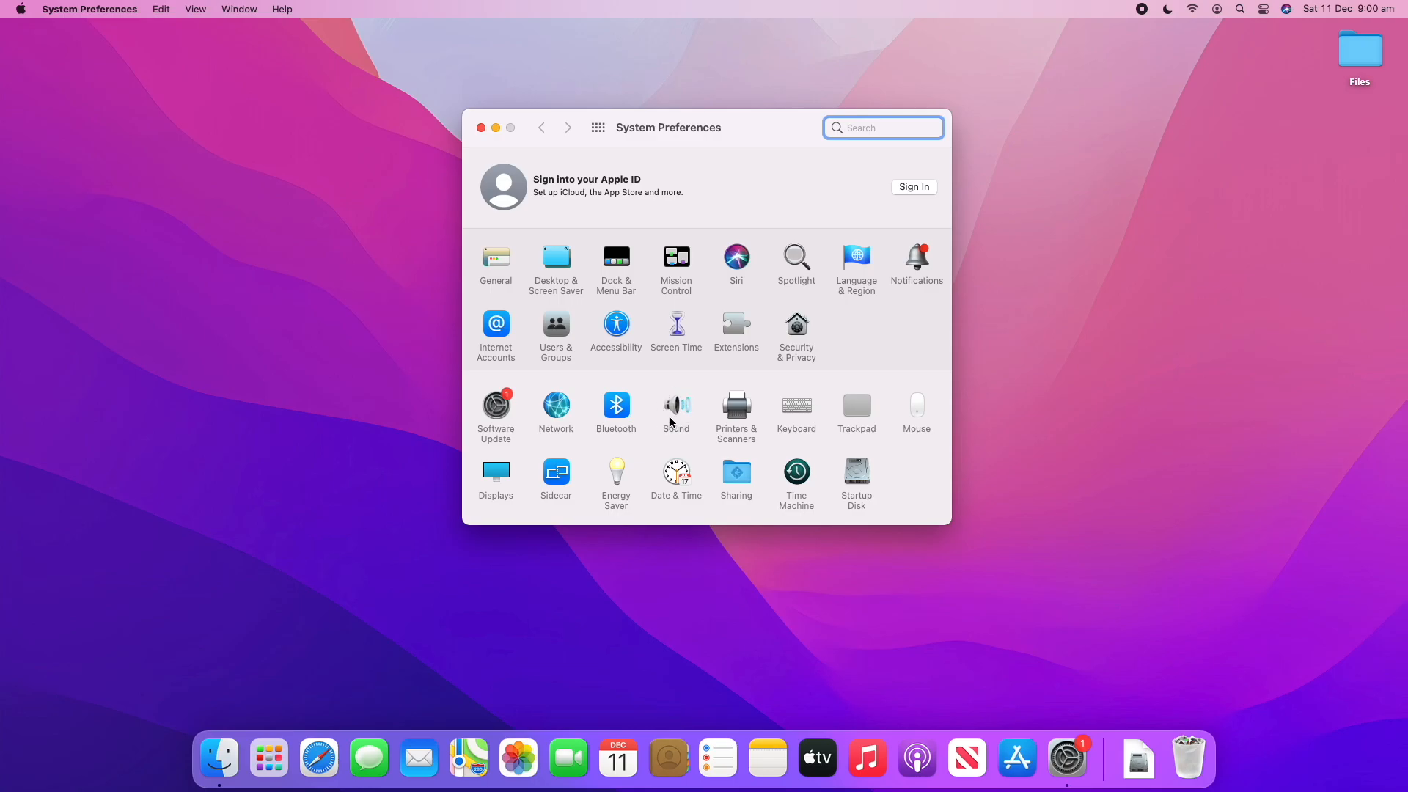
mouse_move(632, 409)
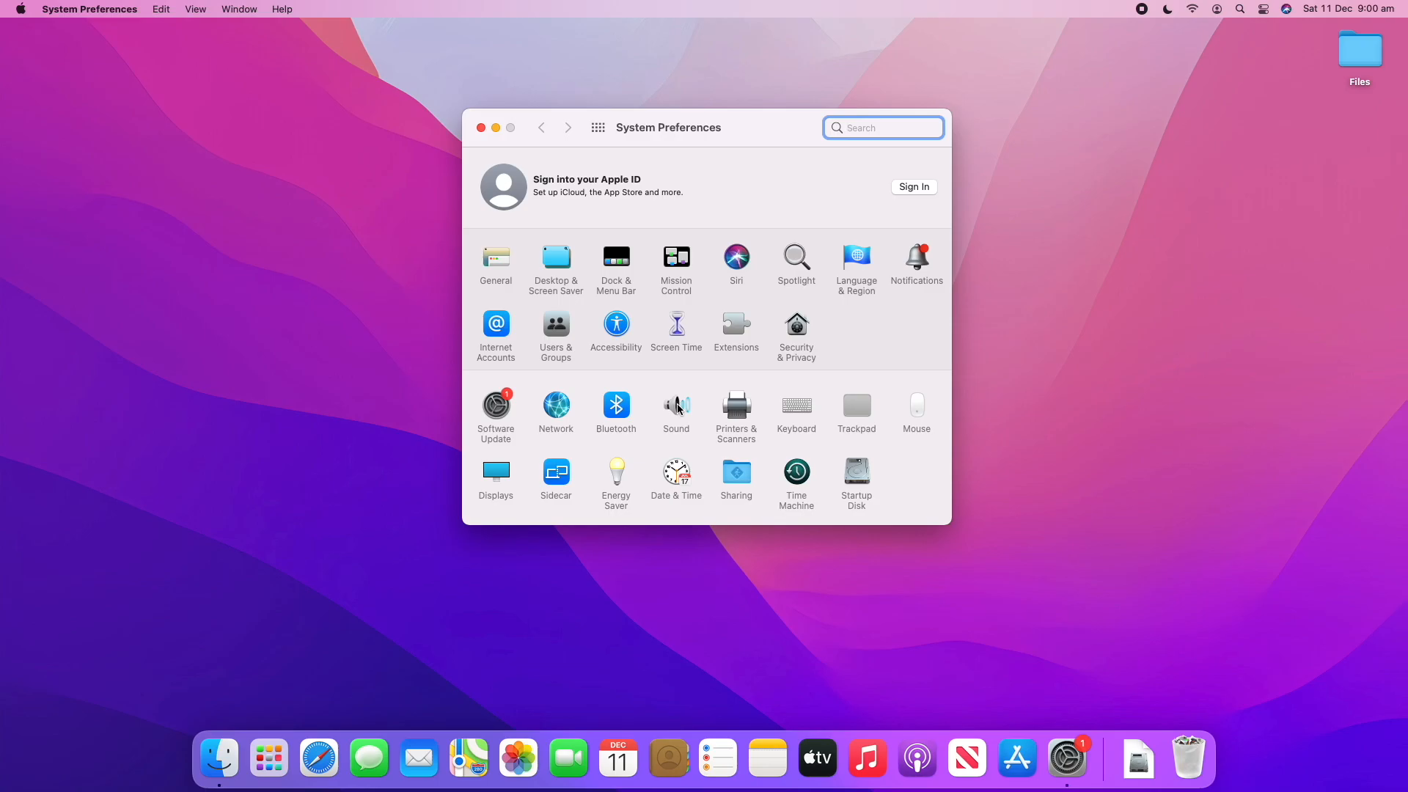
- Go into Sound settings and preview the Boop, Breeze and Bubble alert sounds
click(674, 405)
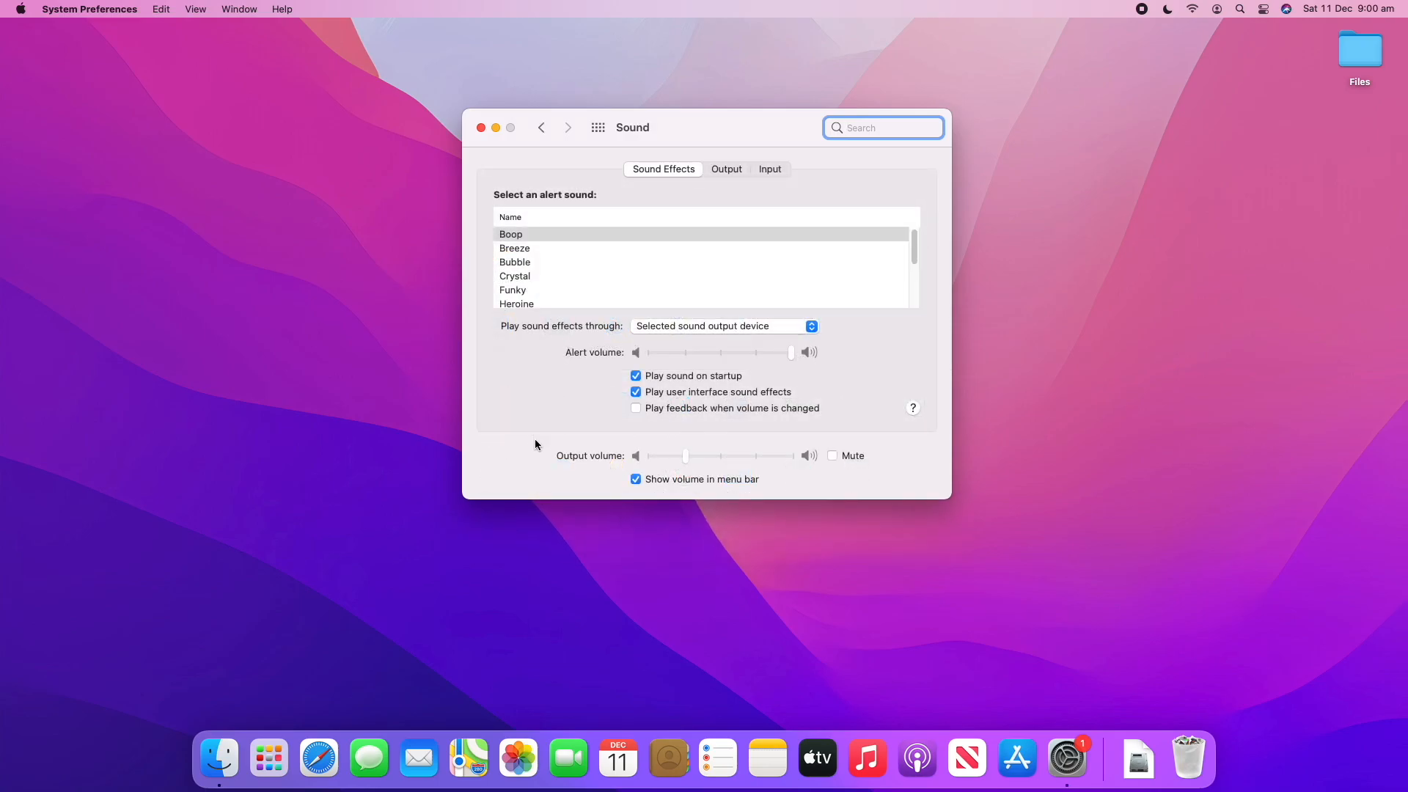
click(1264, 9)
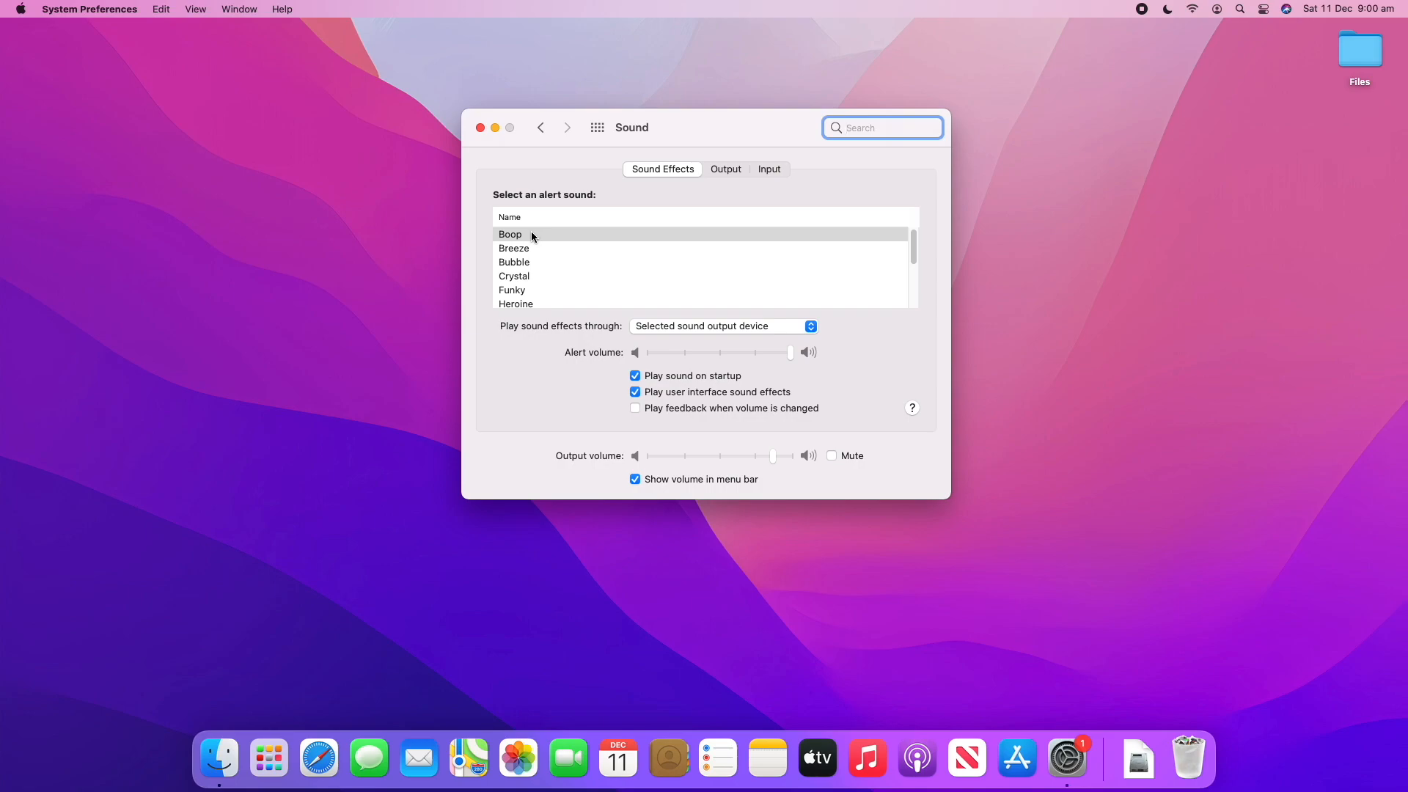
click(510, 235)
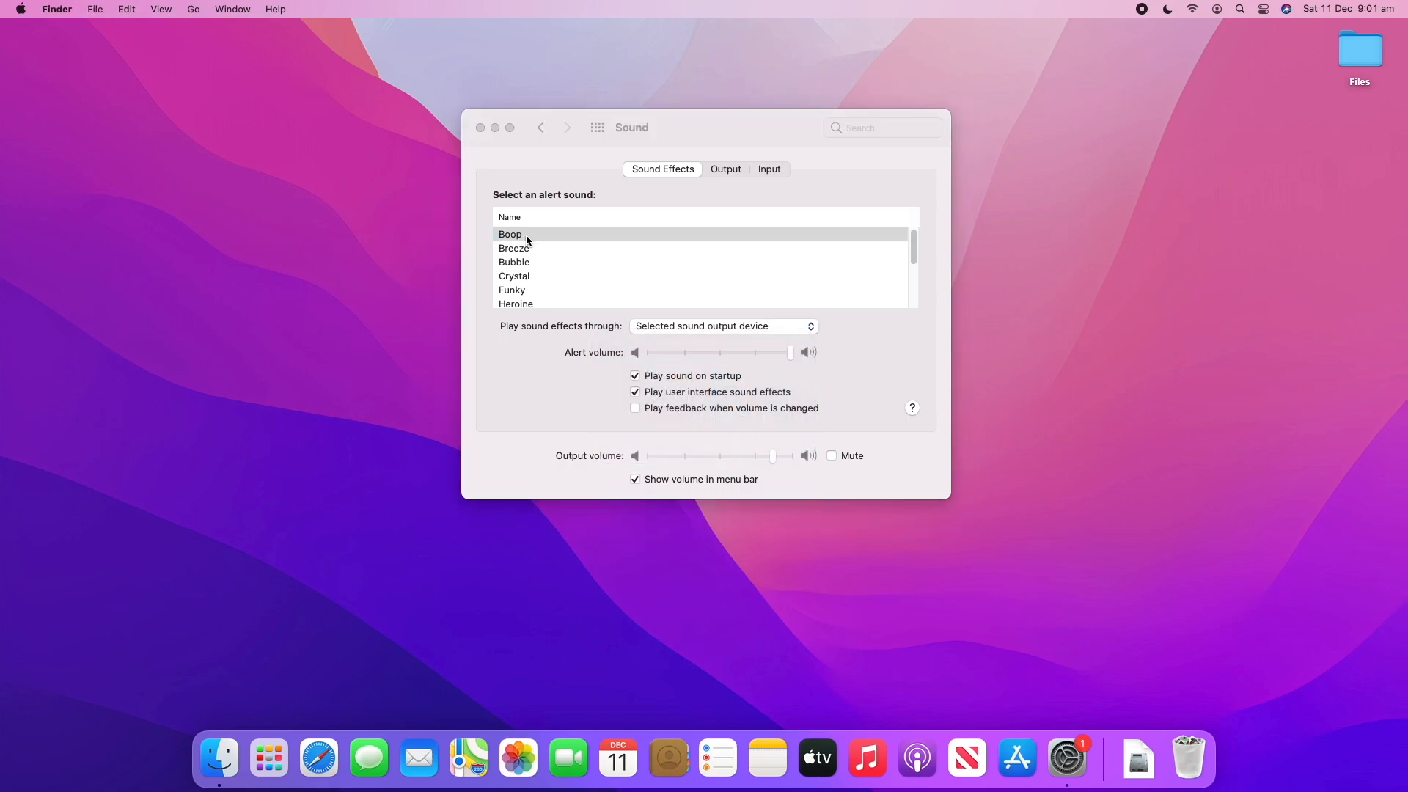
click(510, 235)
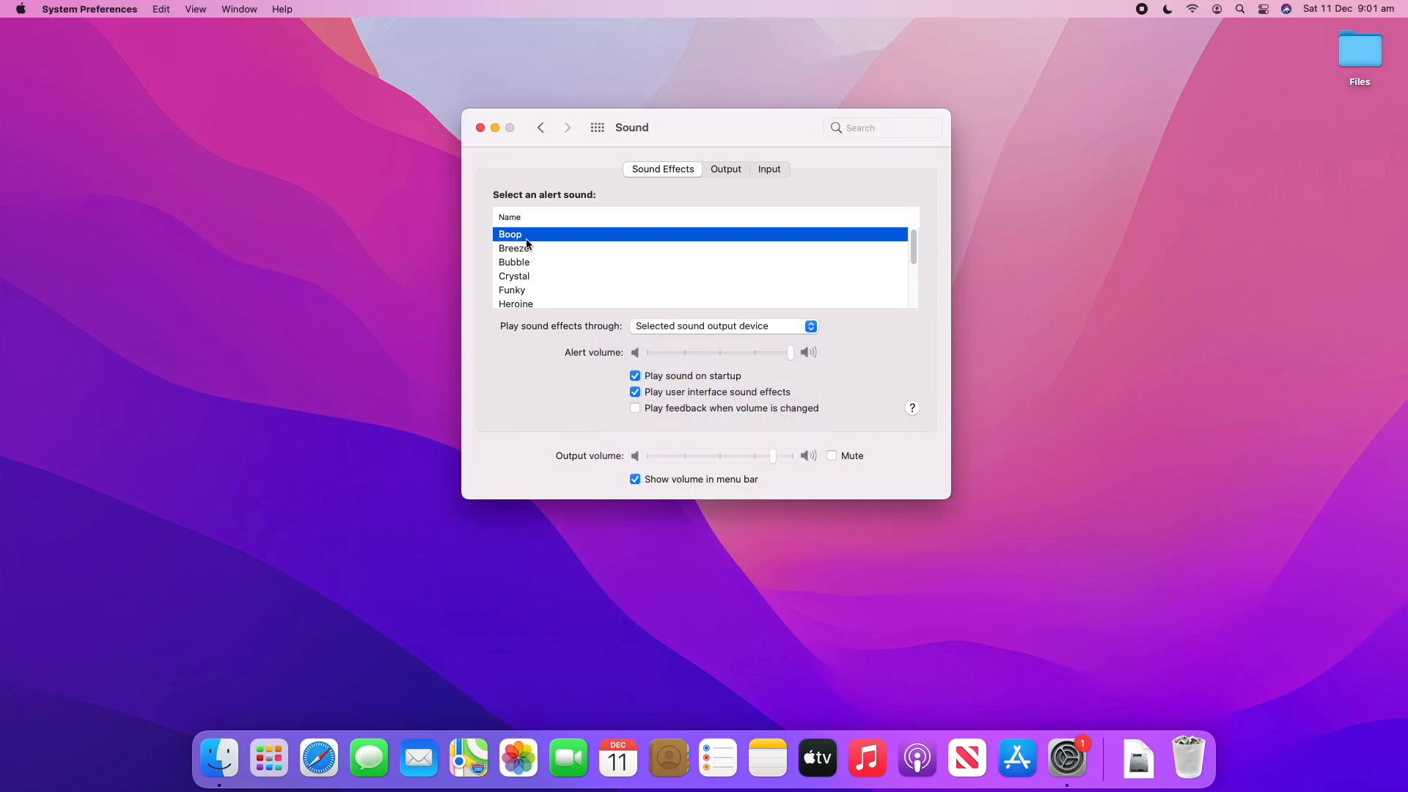
click(513, 248)
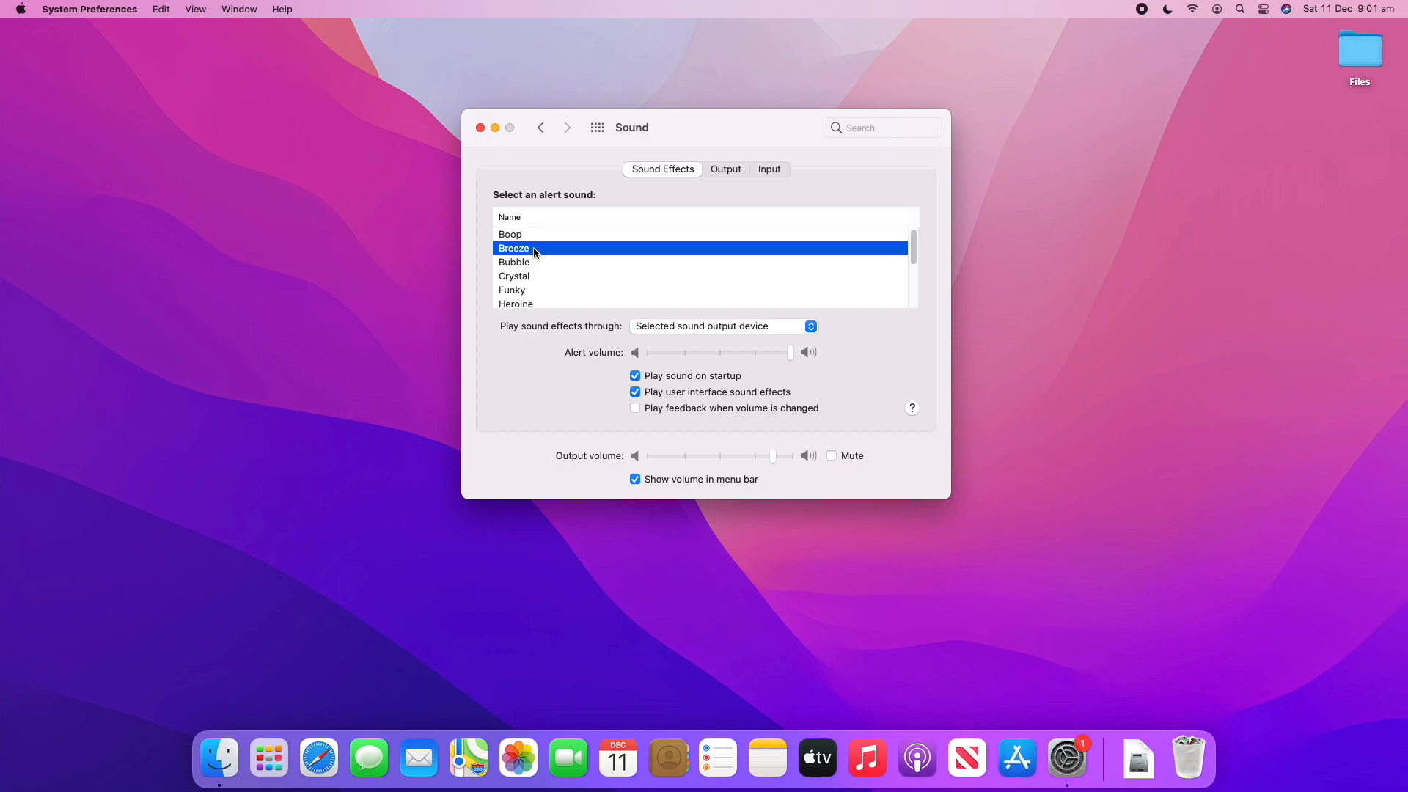
click(515, 261)
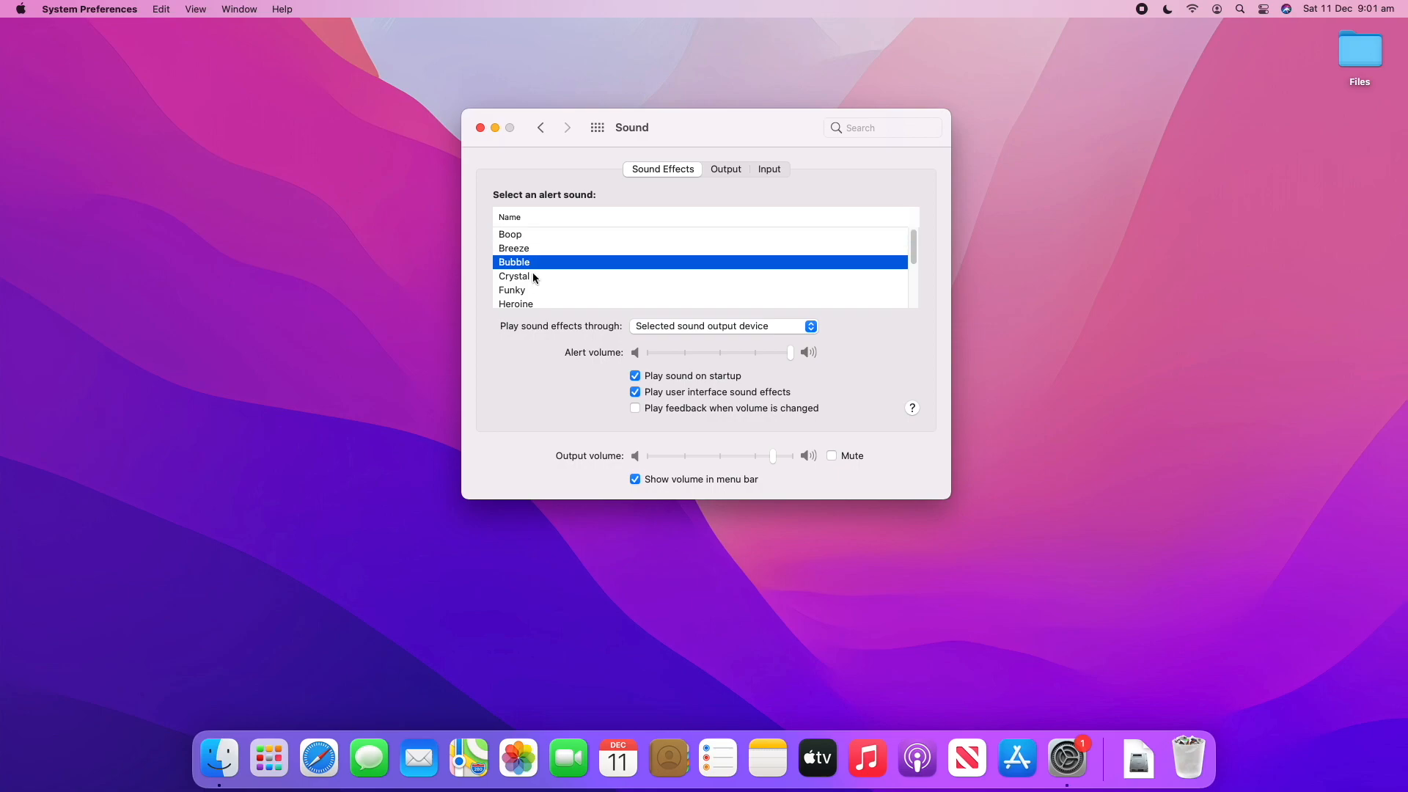
- Preview Crystal and Funky, then settle on Boop as the alert sound
click(515, 276)
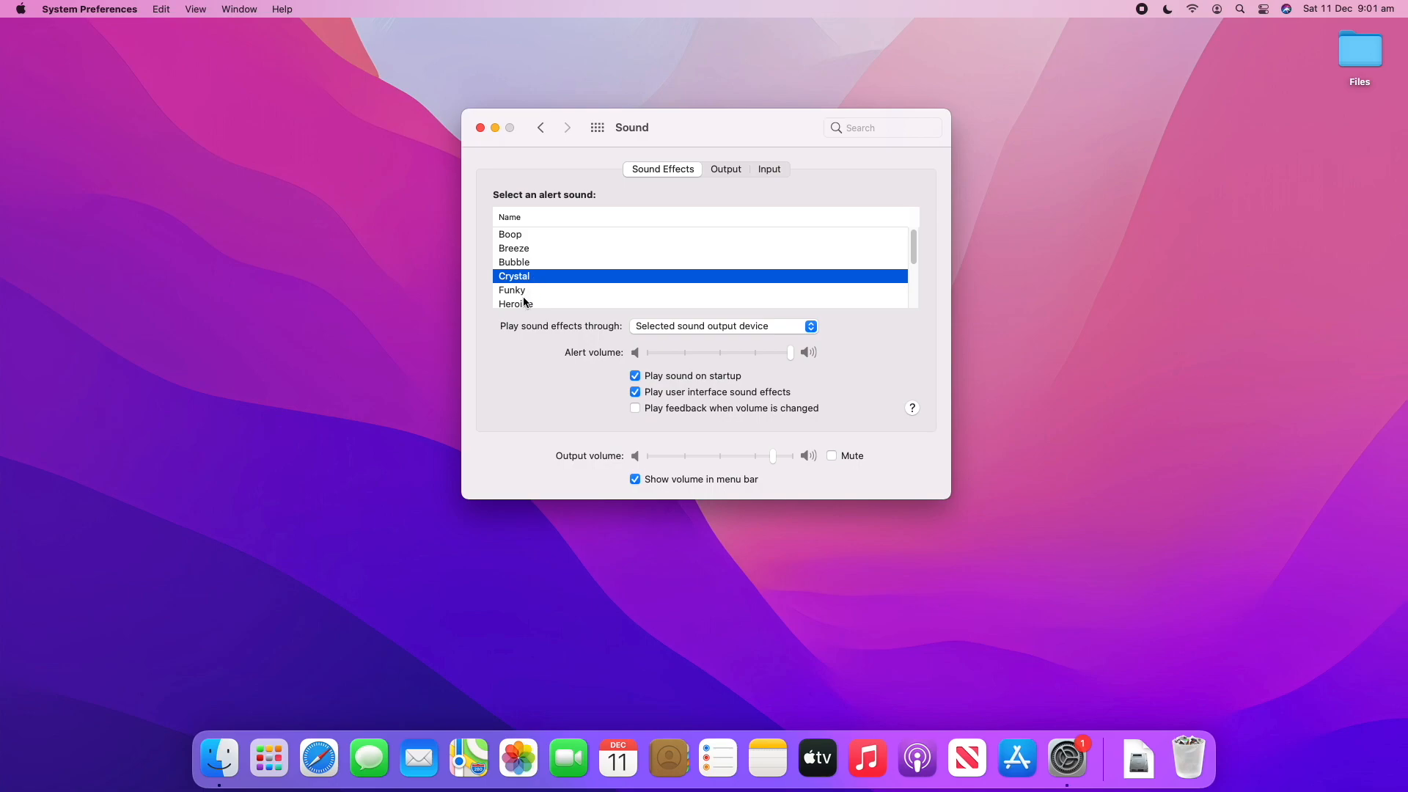
click(514, 289)
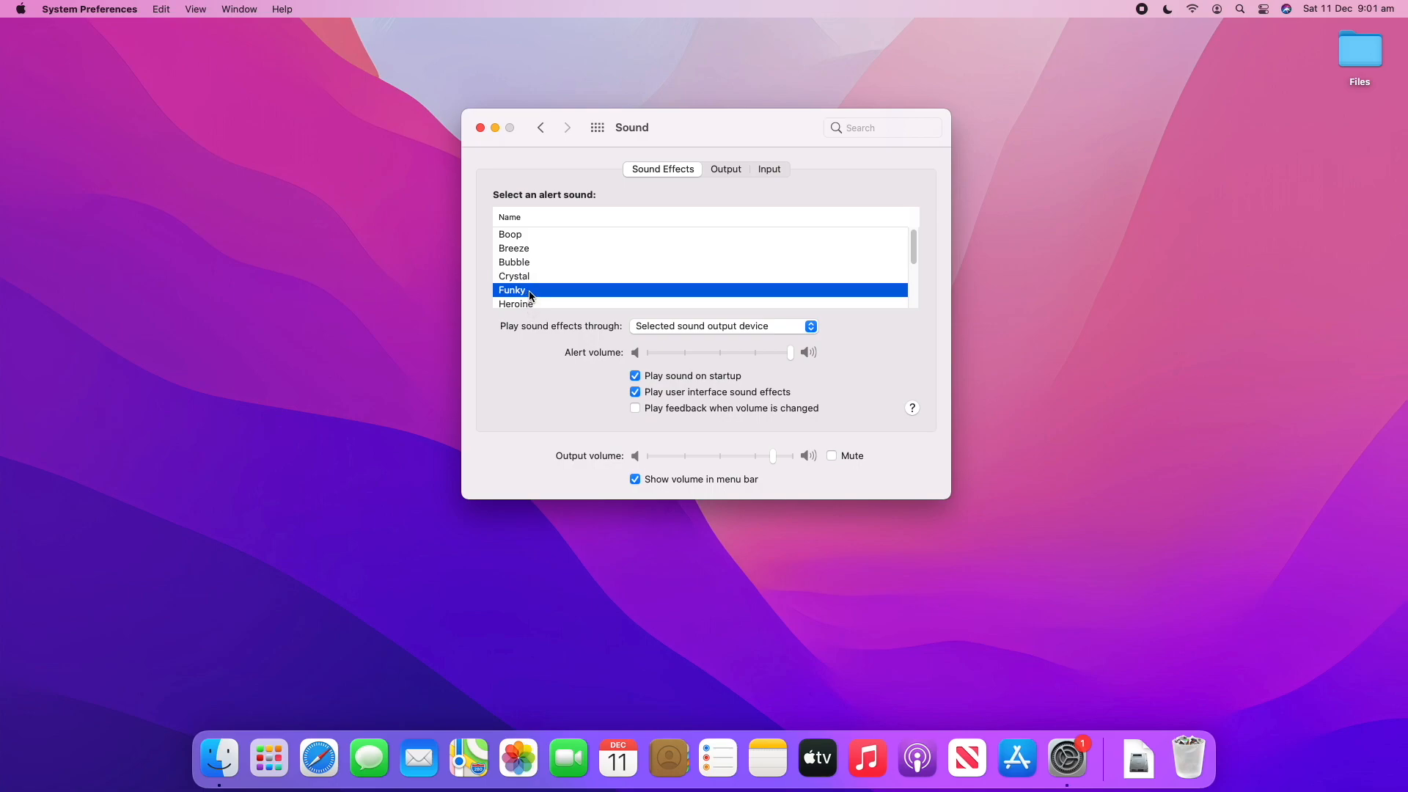
key(cmd+tab)
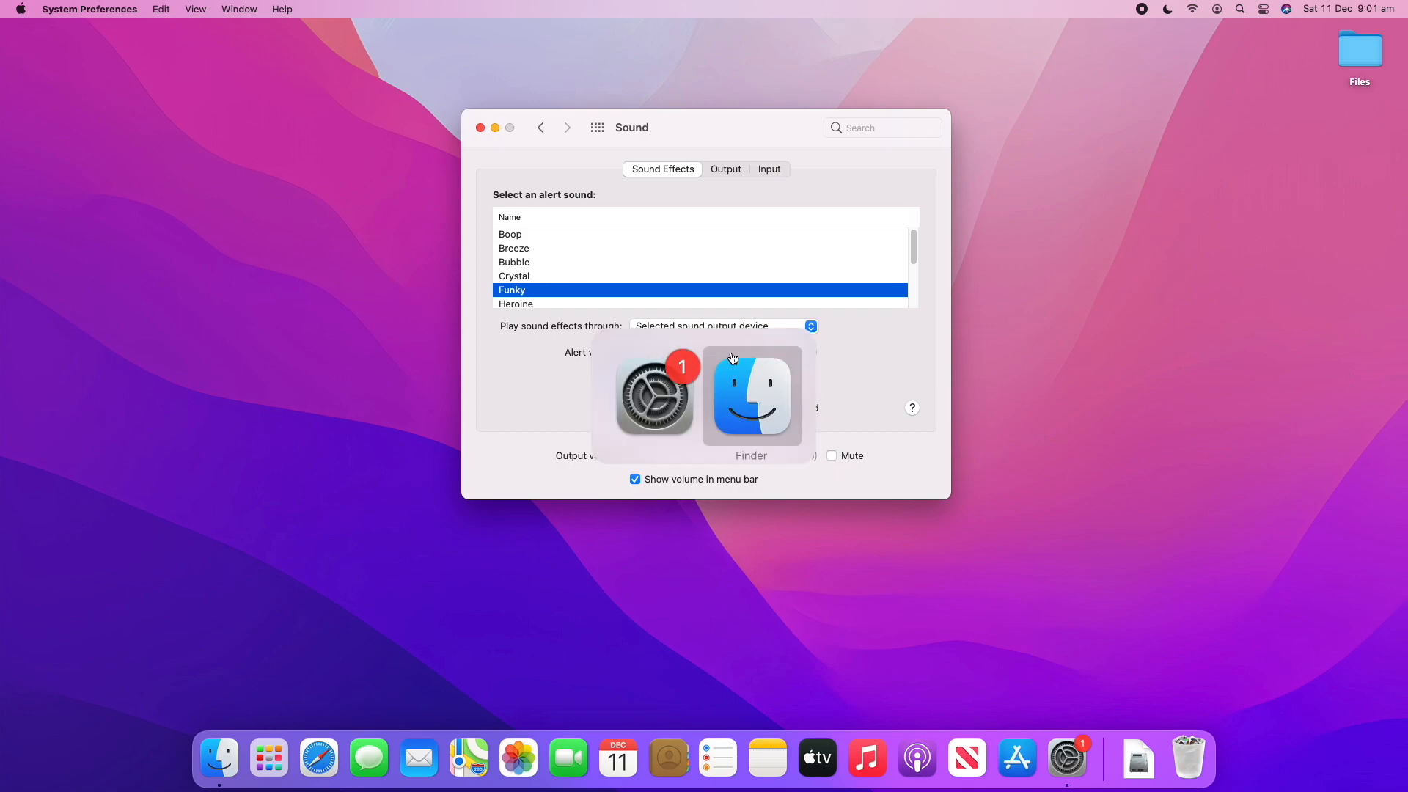
mouse_move(871, 350)
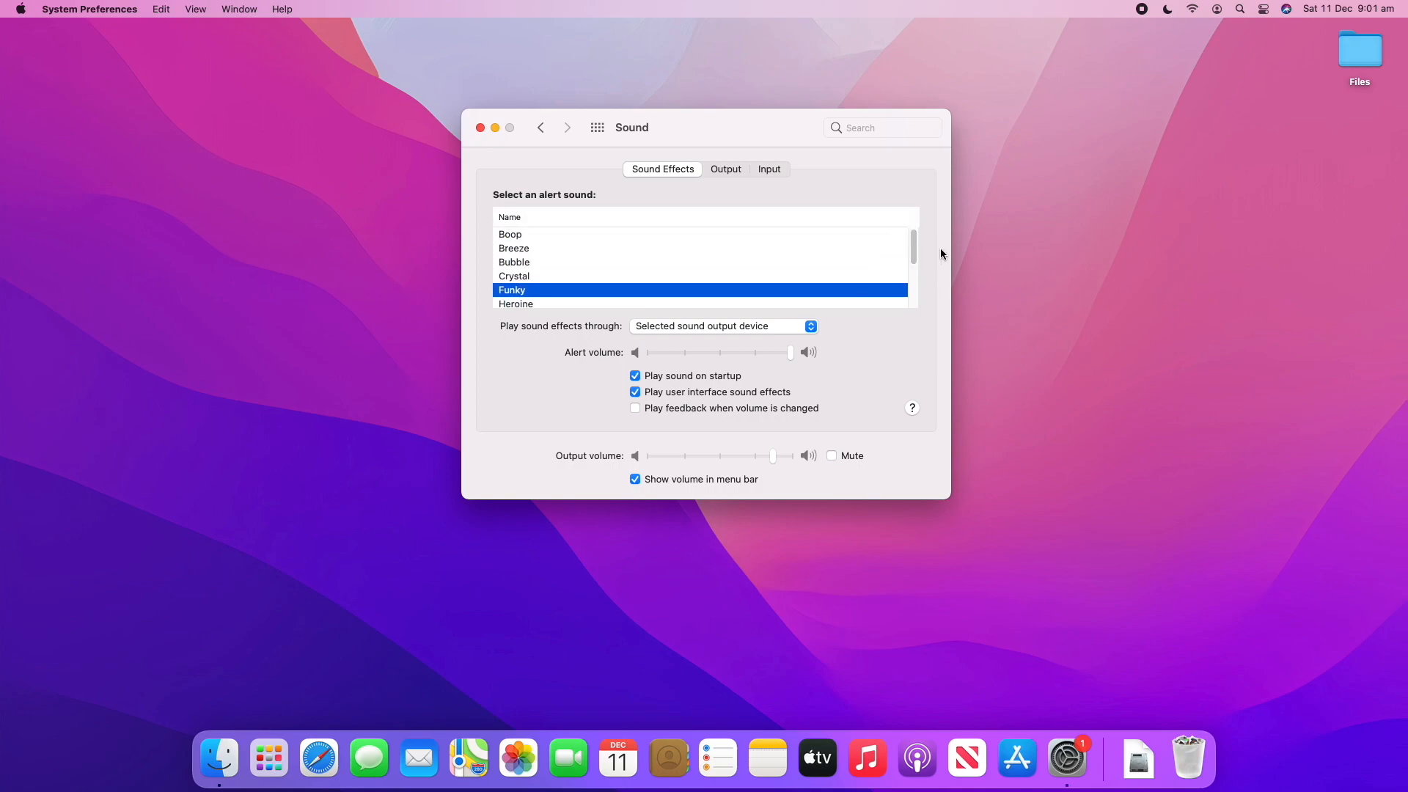
click(511, 233)
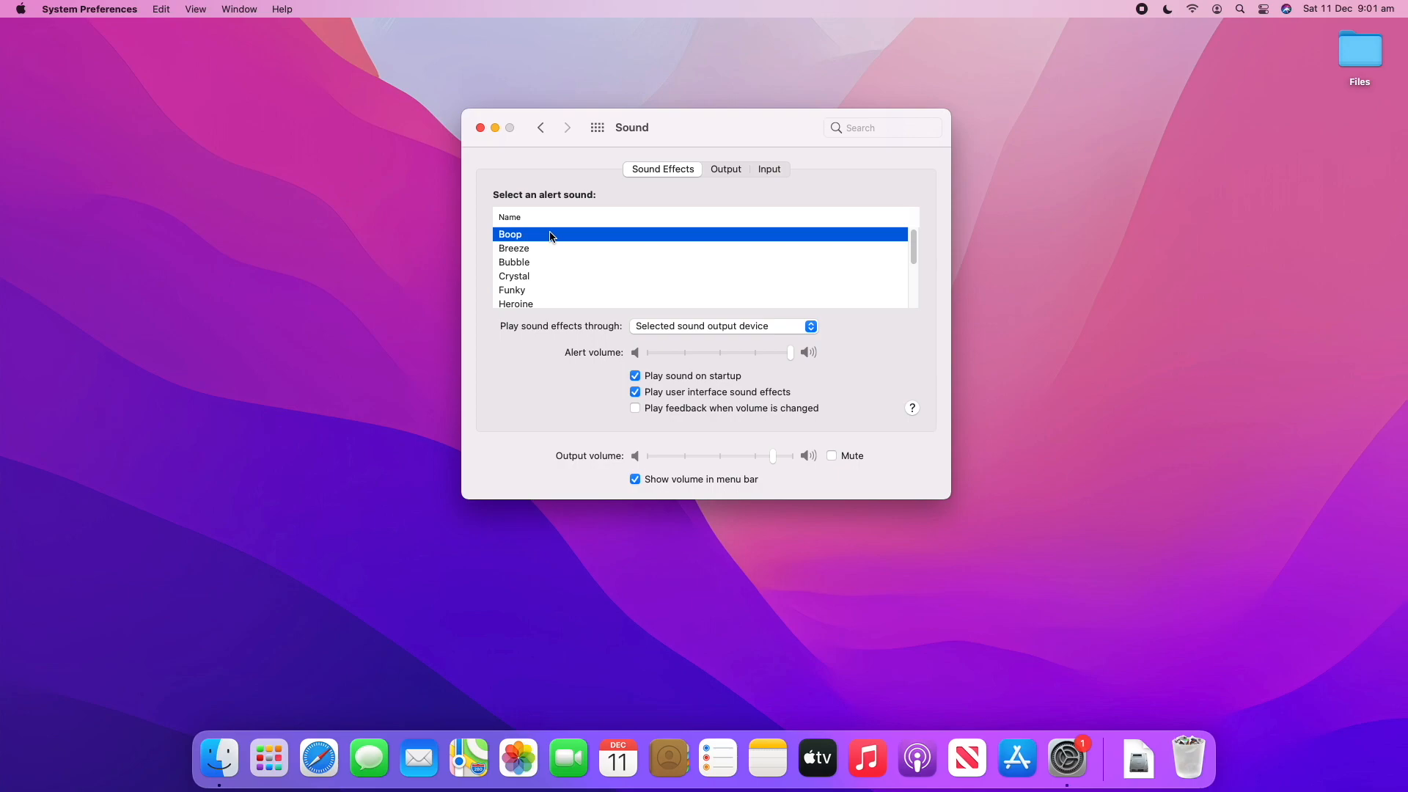
mouse_move(557, 328)
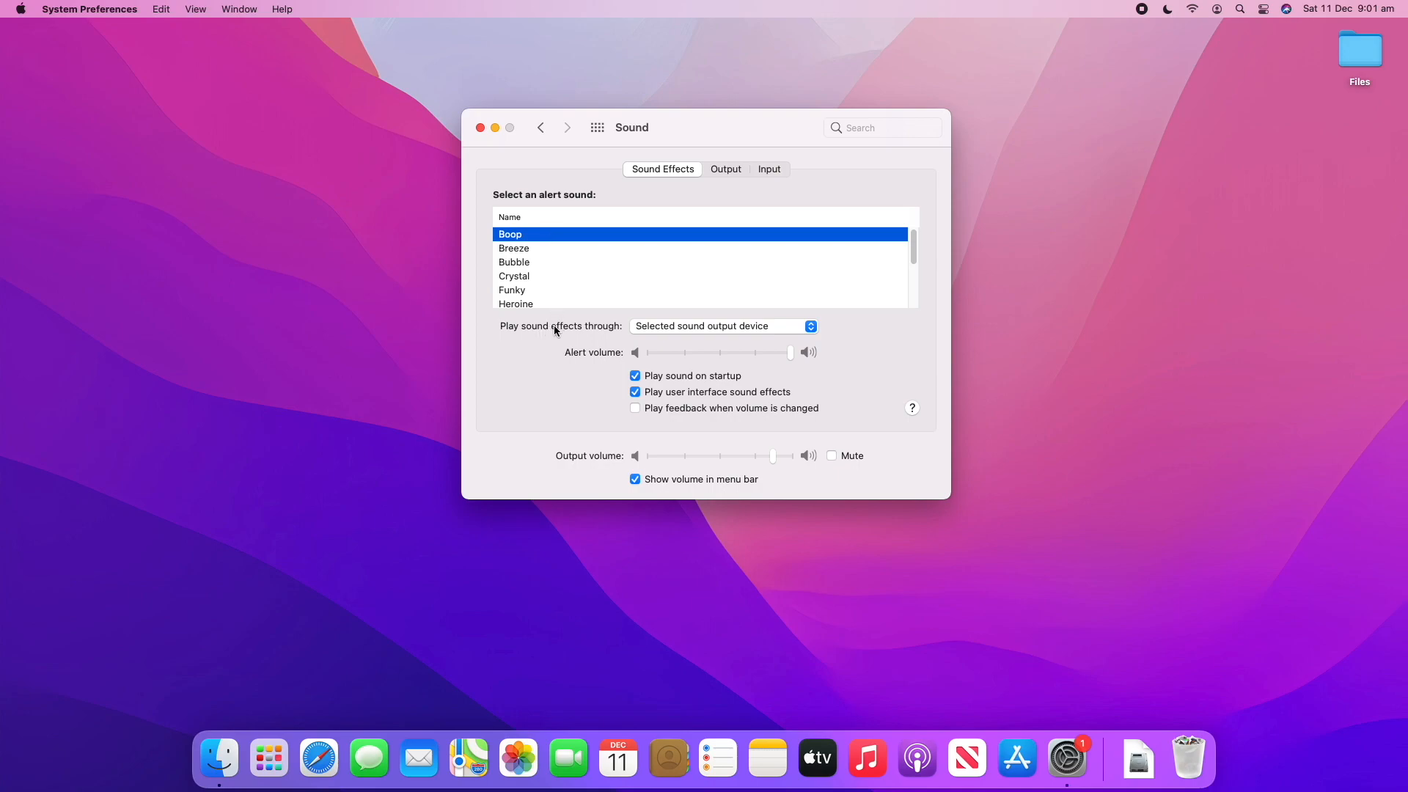
mouse_move(673, 335)
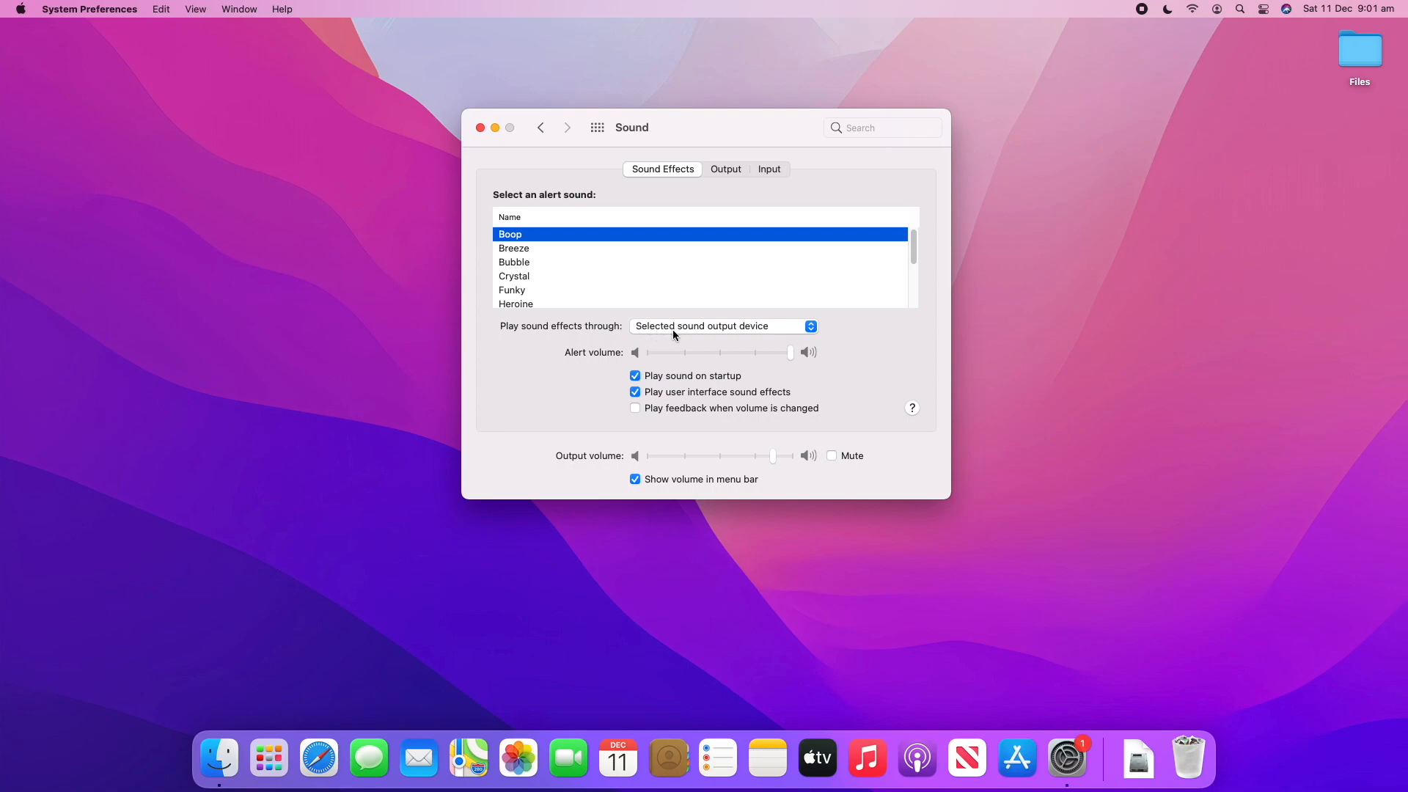
click(722, 326)
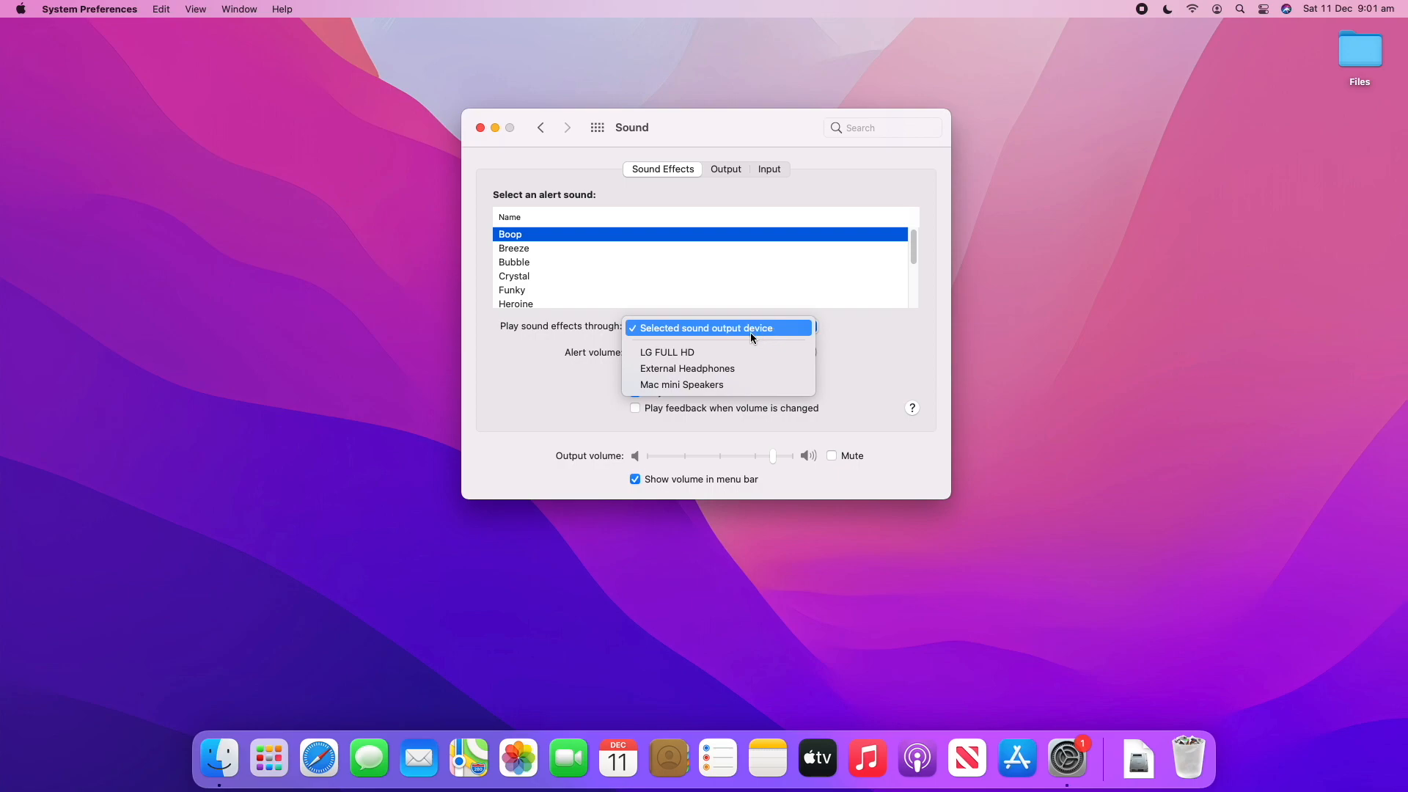
mouse_move(717, 368)
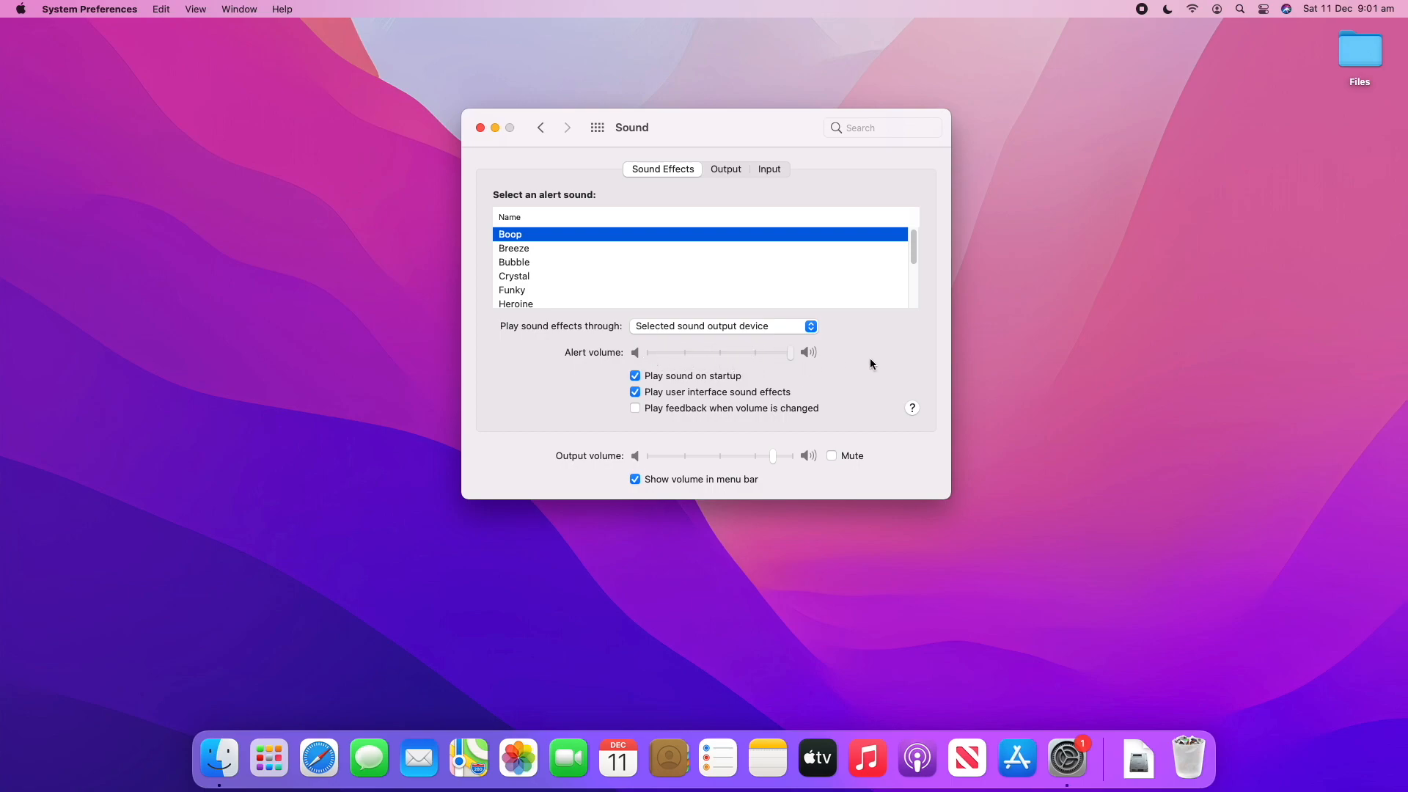
mouse_move(825, 378)
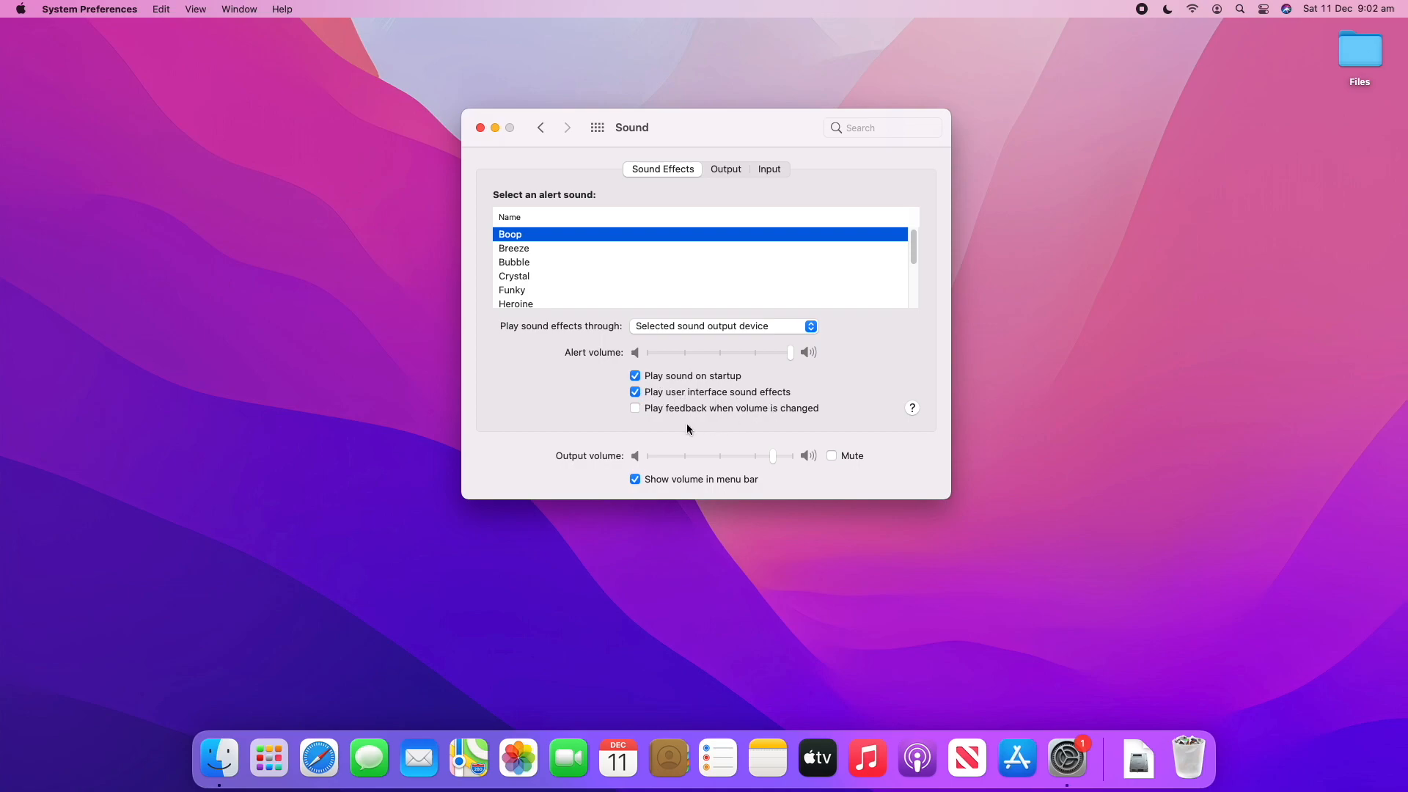
mouse_move(777, 419)
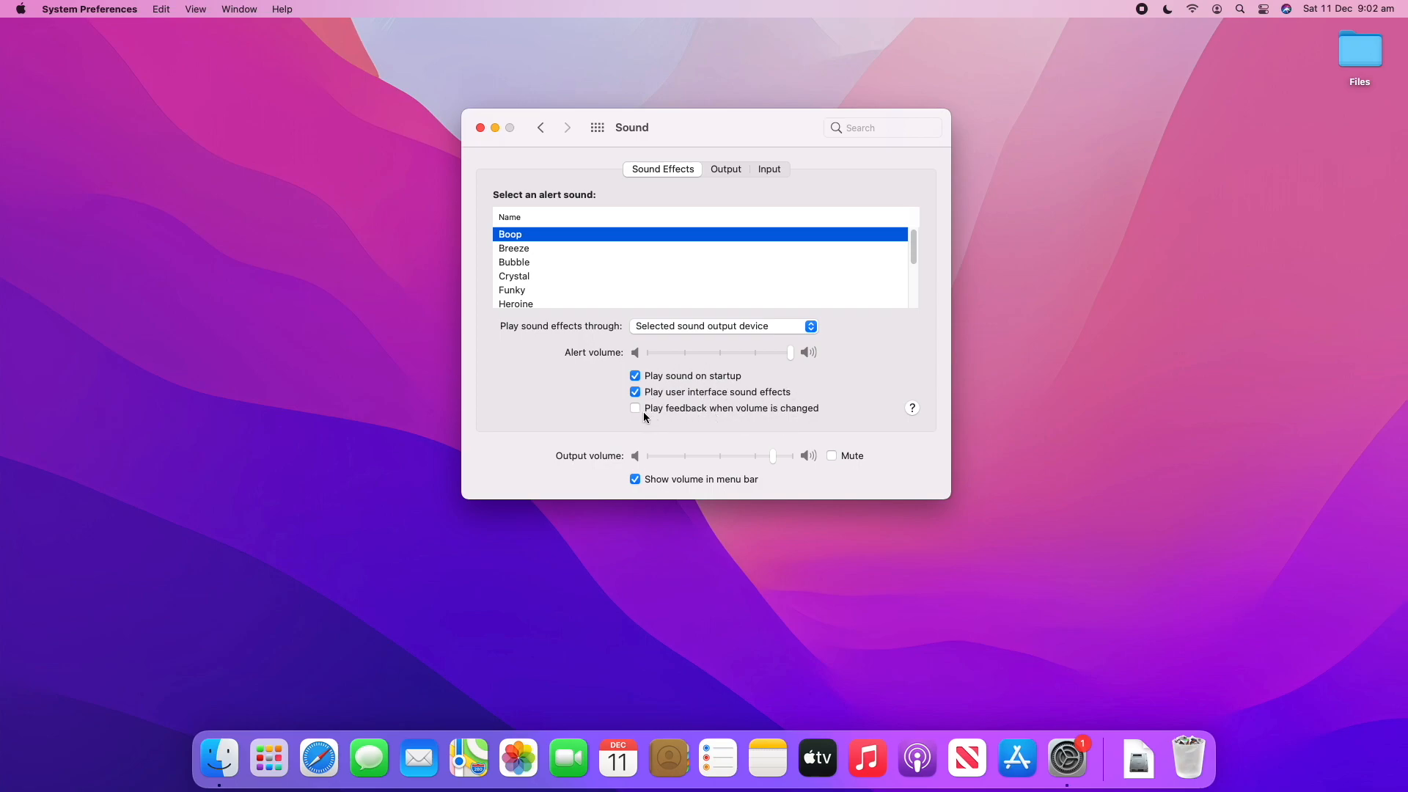
- Toggle 'Play feedback when volume is changed' on, try it, then leave it off
click(635, 407)
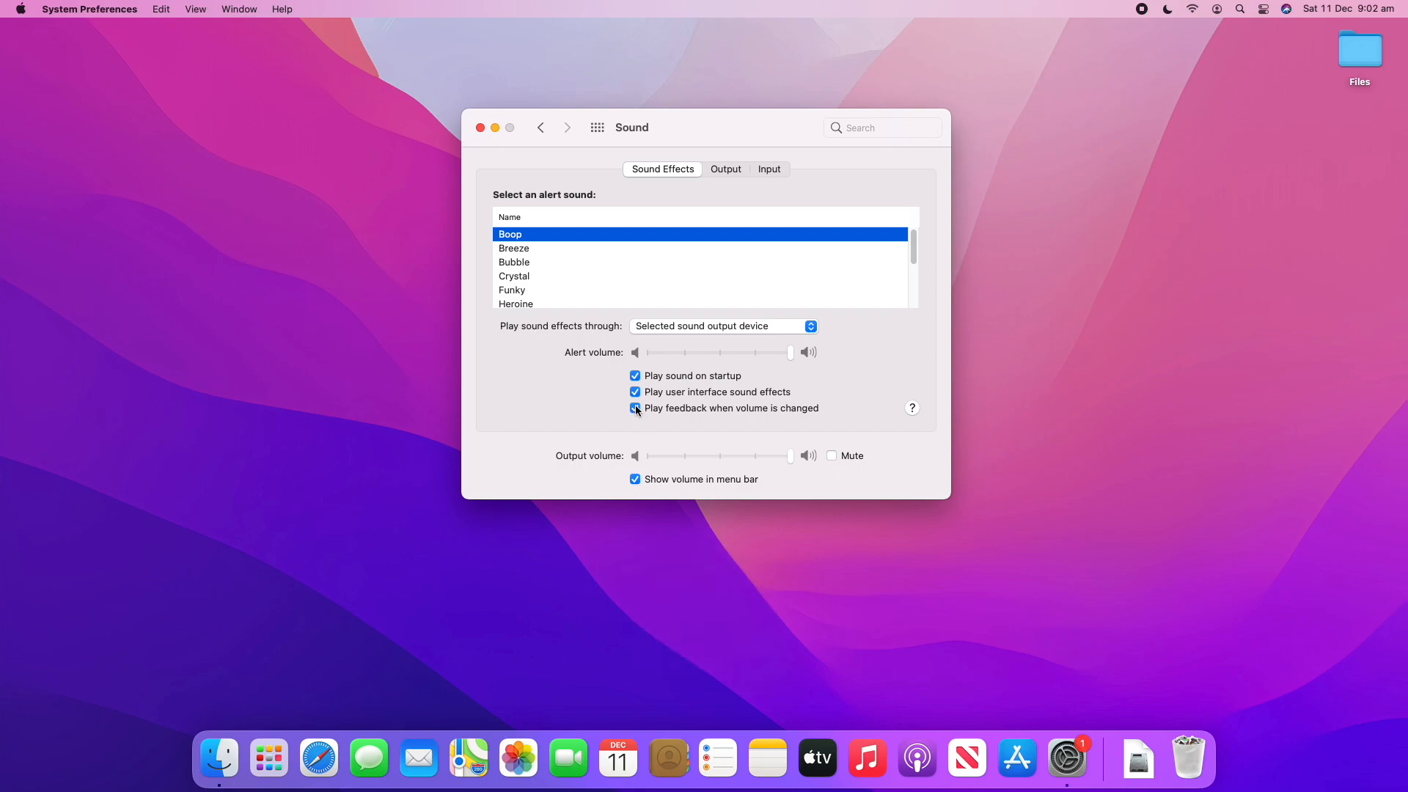
click(635, 407)
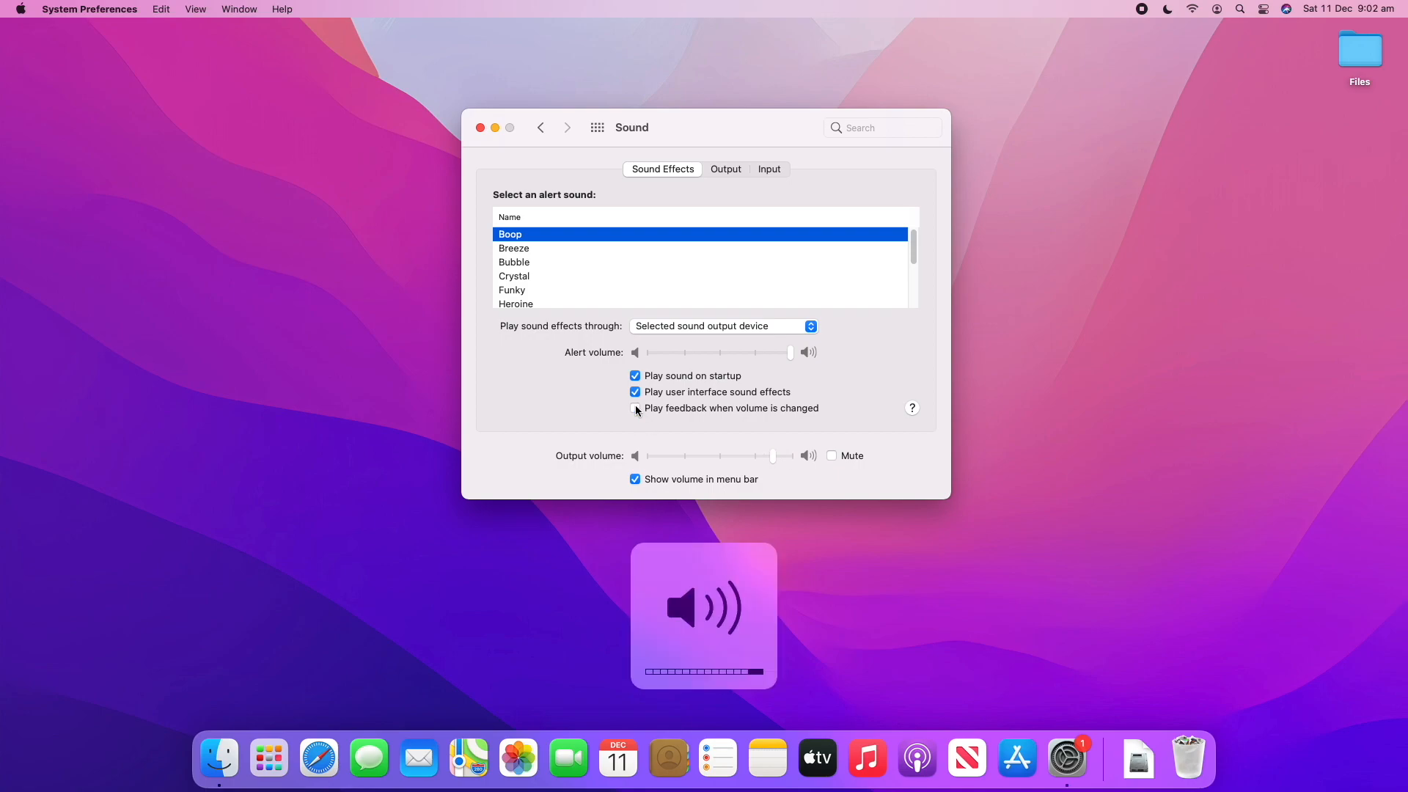
click(635, 408)
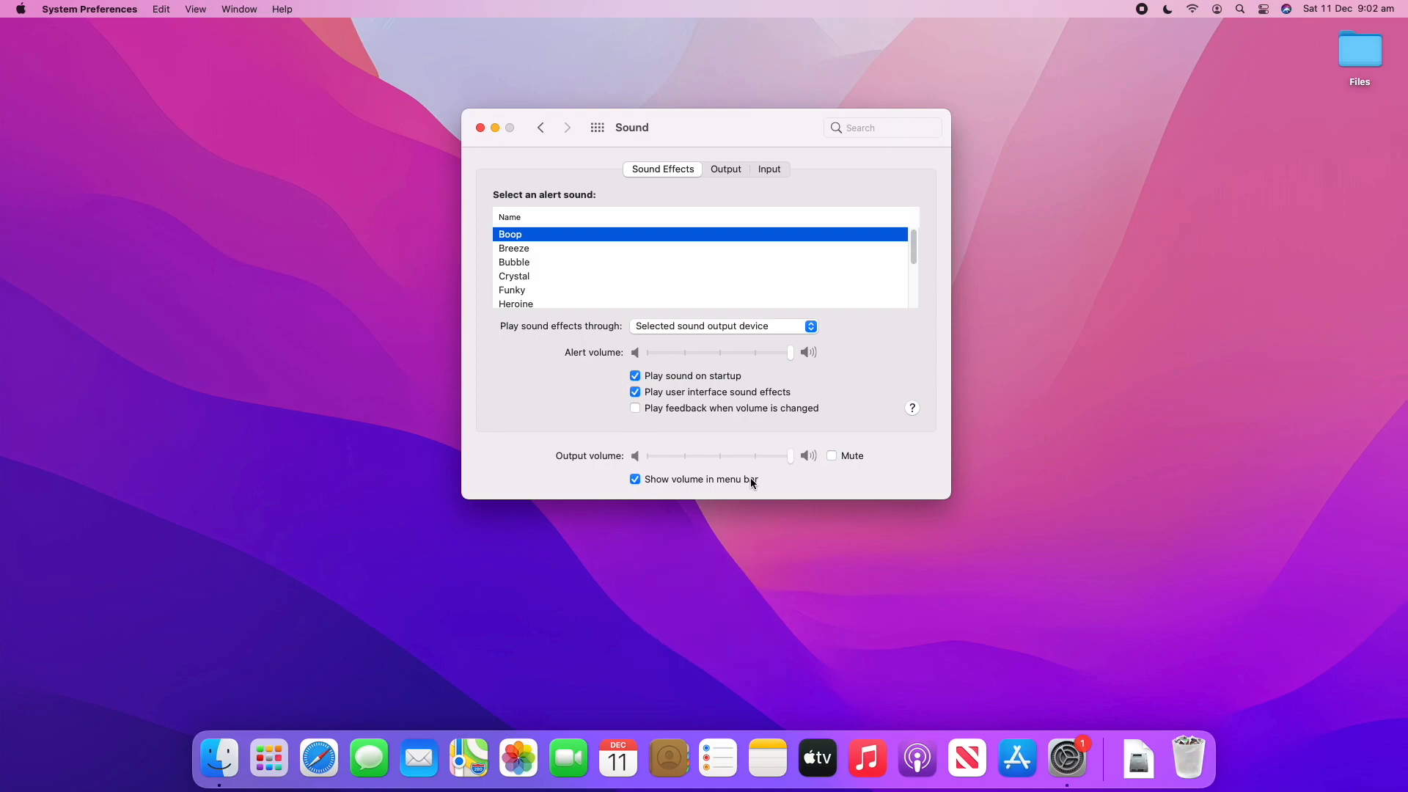
mouse_move(661, 485)
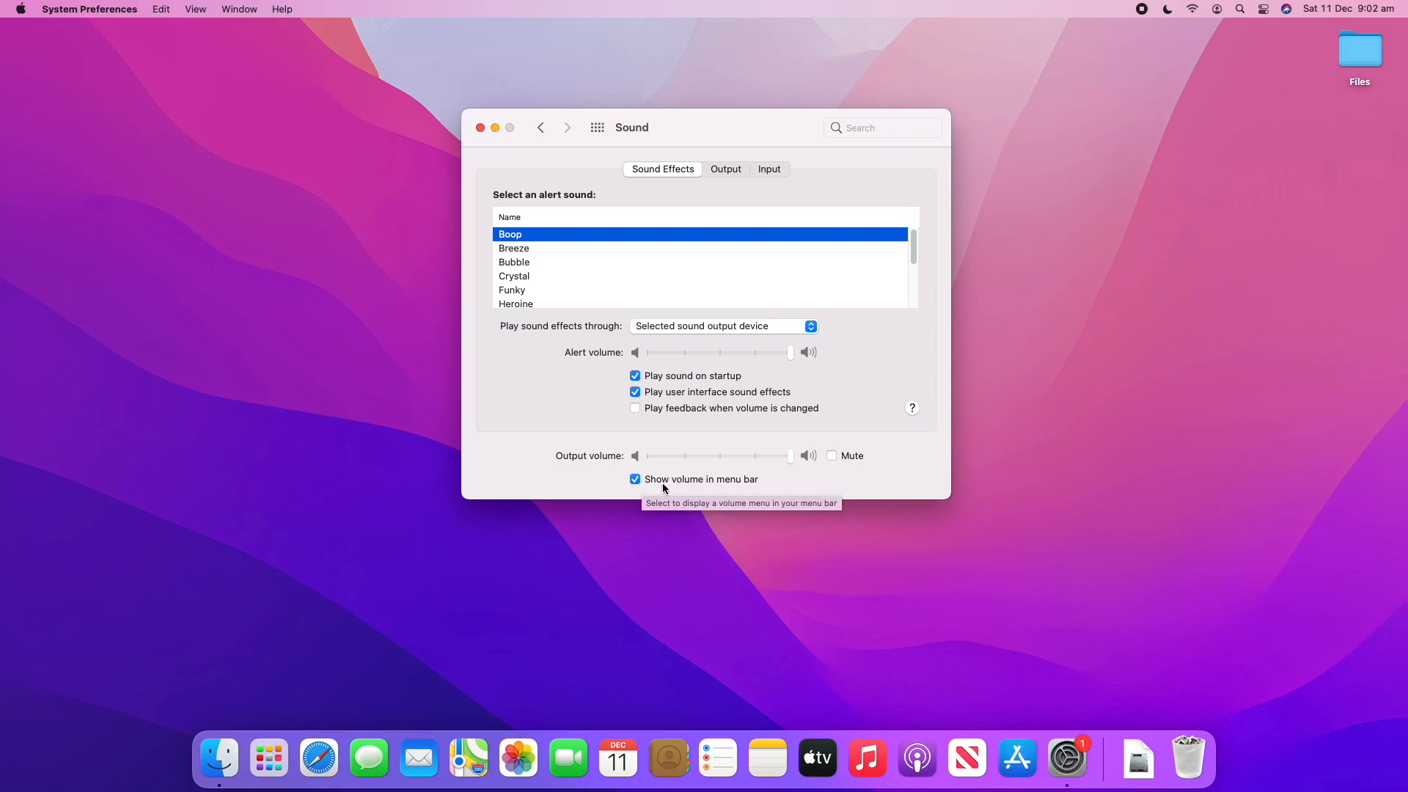
mouse_move(695, 489)
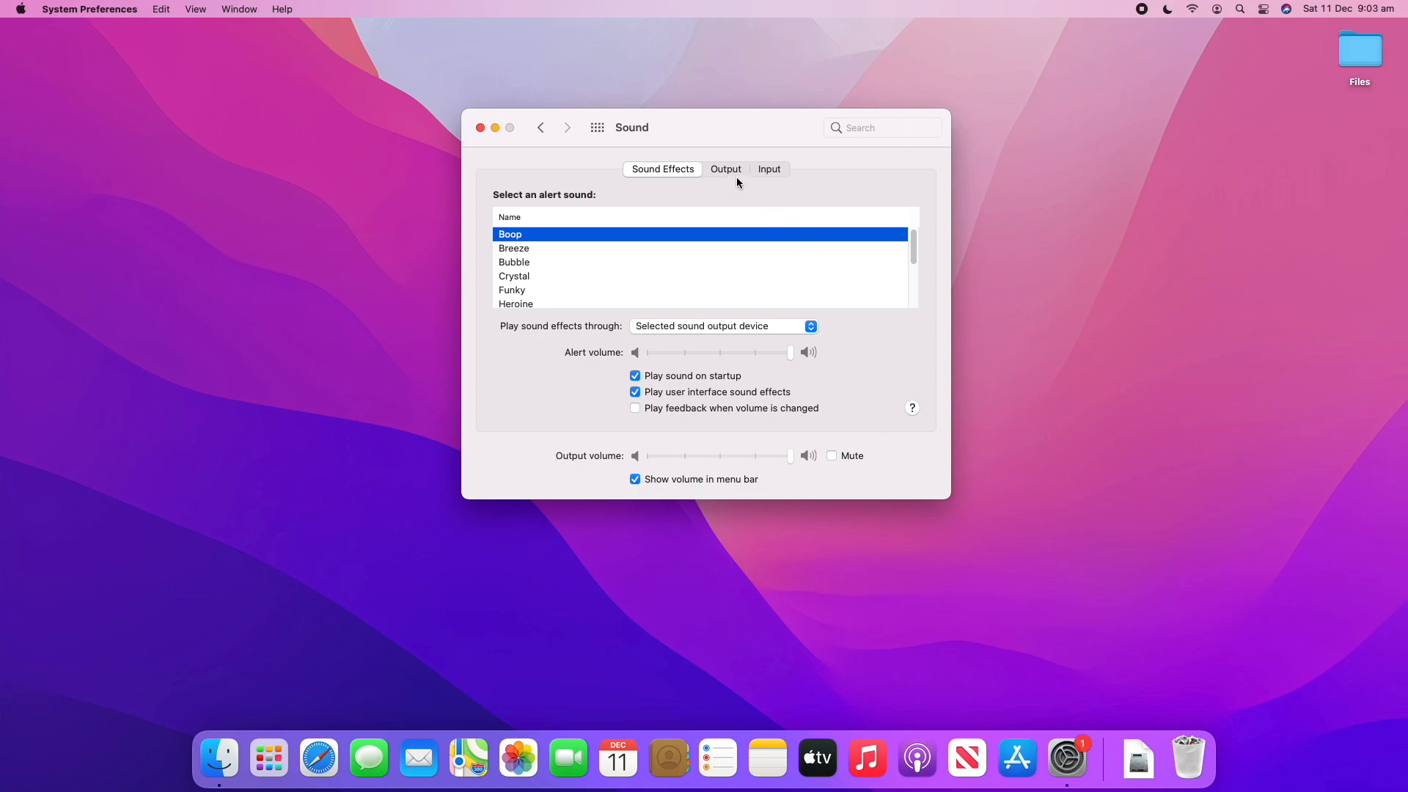
mouse_move(731, 181)
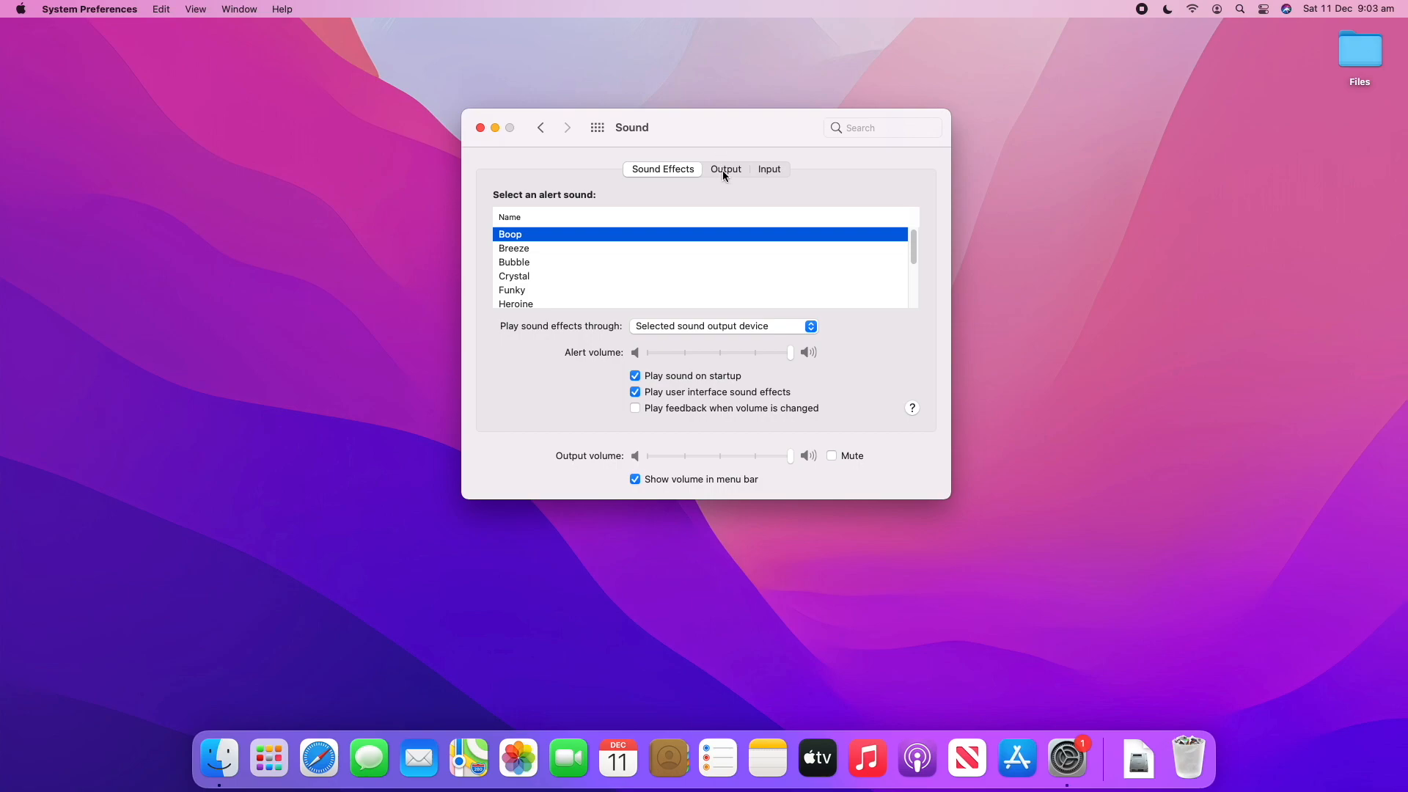
- Try External Headphones as output, then keep Mac mini Speakers as the output device
click(726, 168)
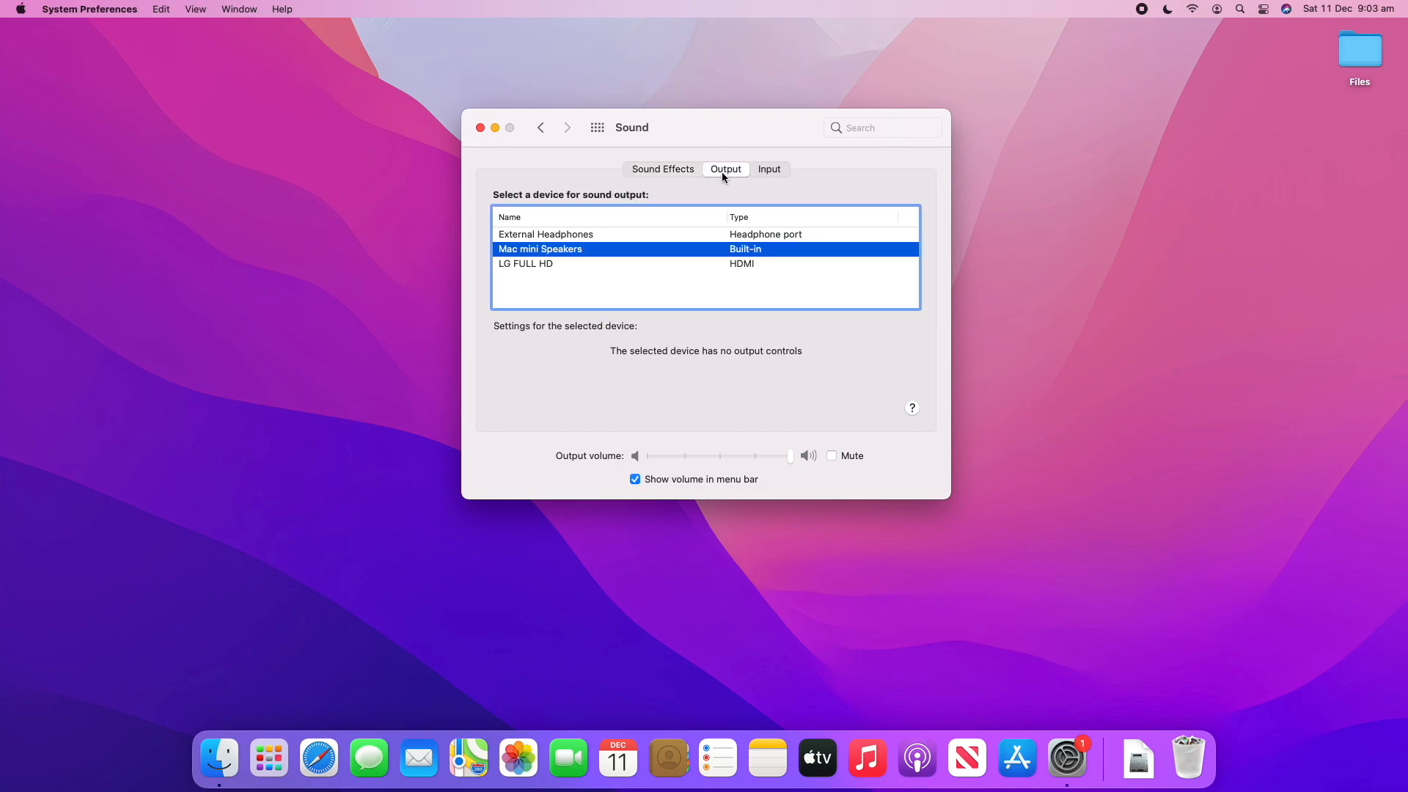
mouse_move(695, 242)
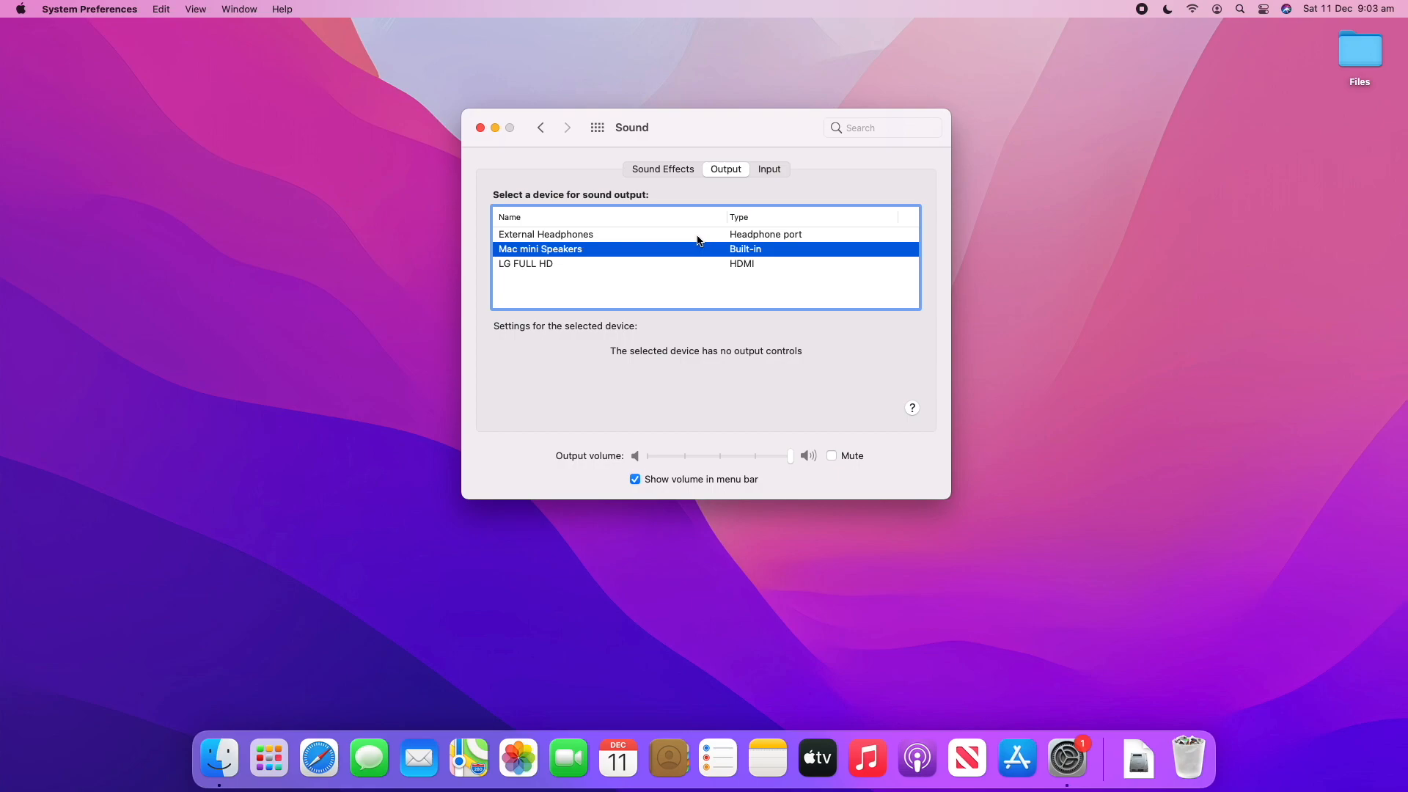
mouse_move(654, 242)
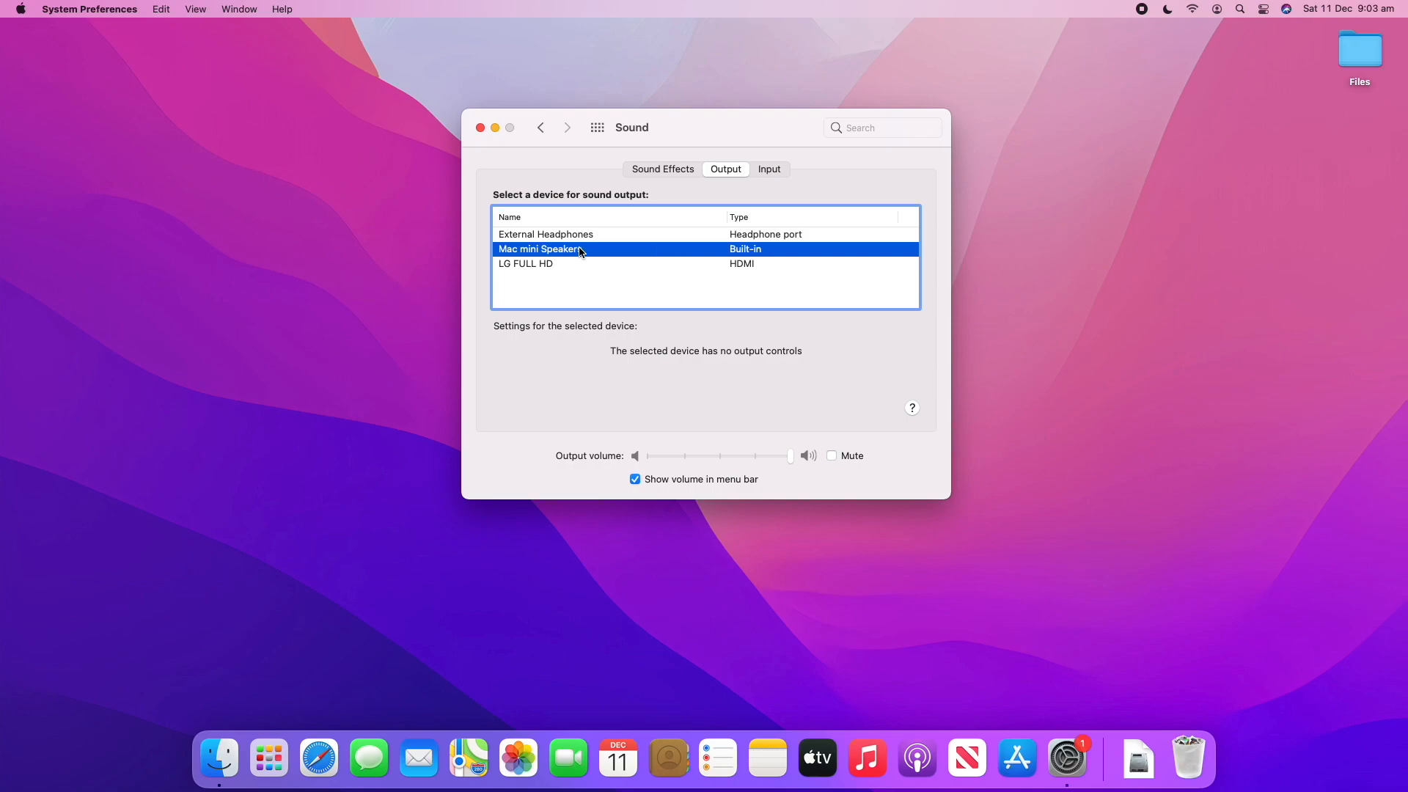
mouse_move(641, 253)
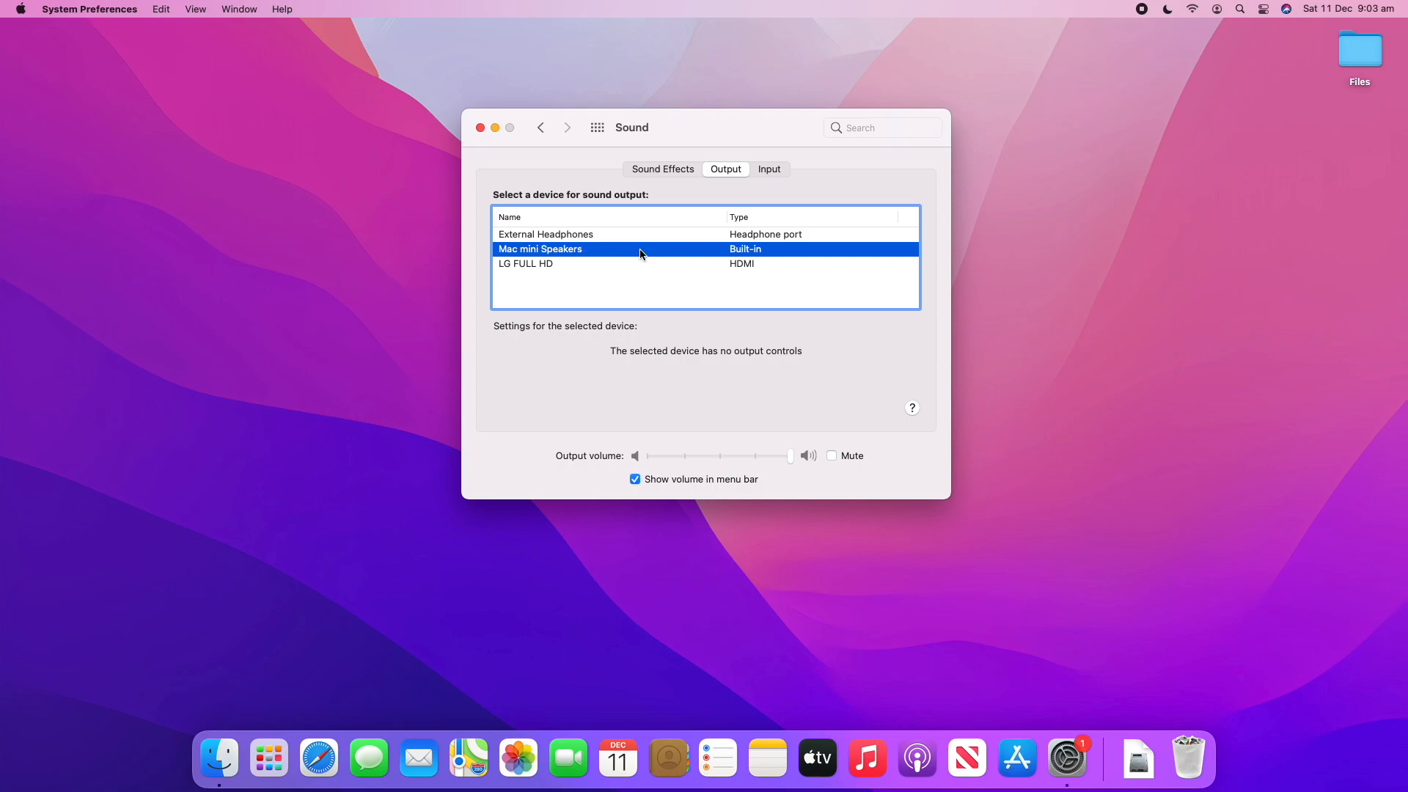
click(546, 234)
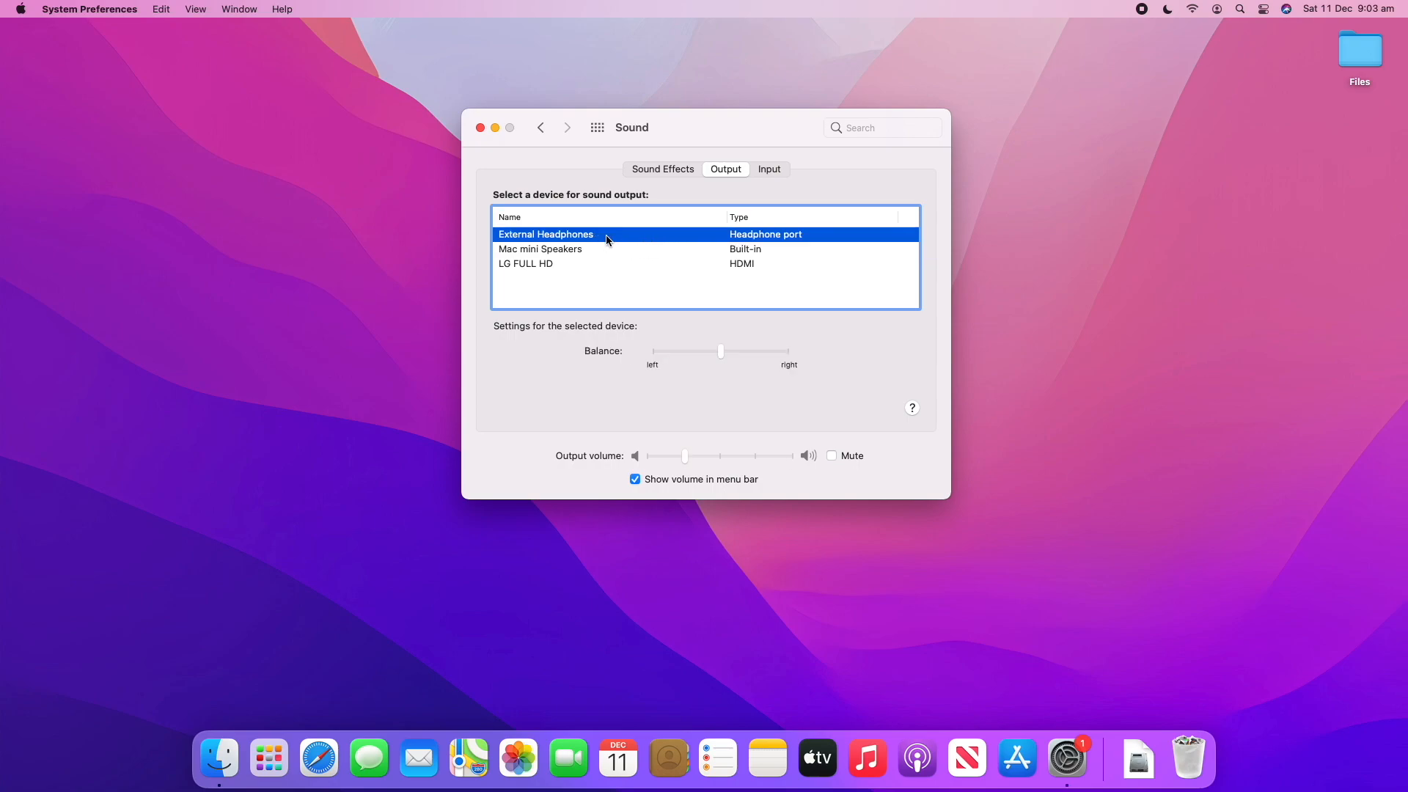
mouse_move(615, 236)
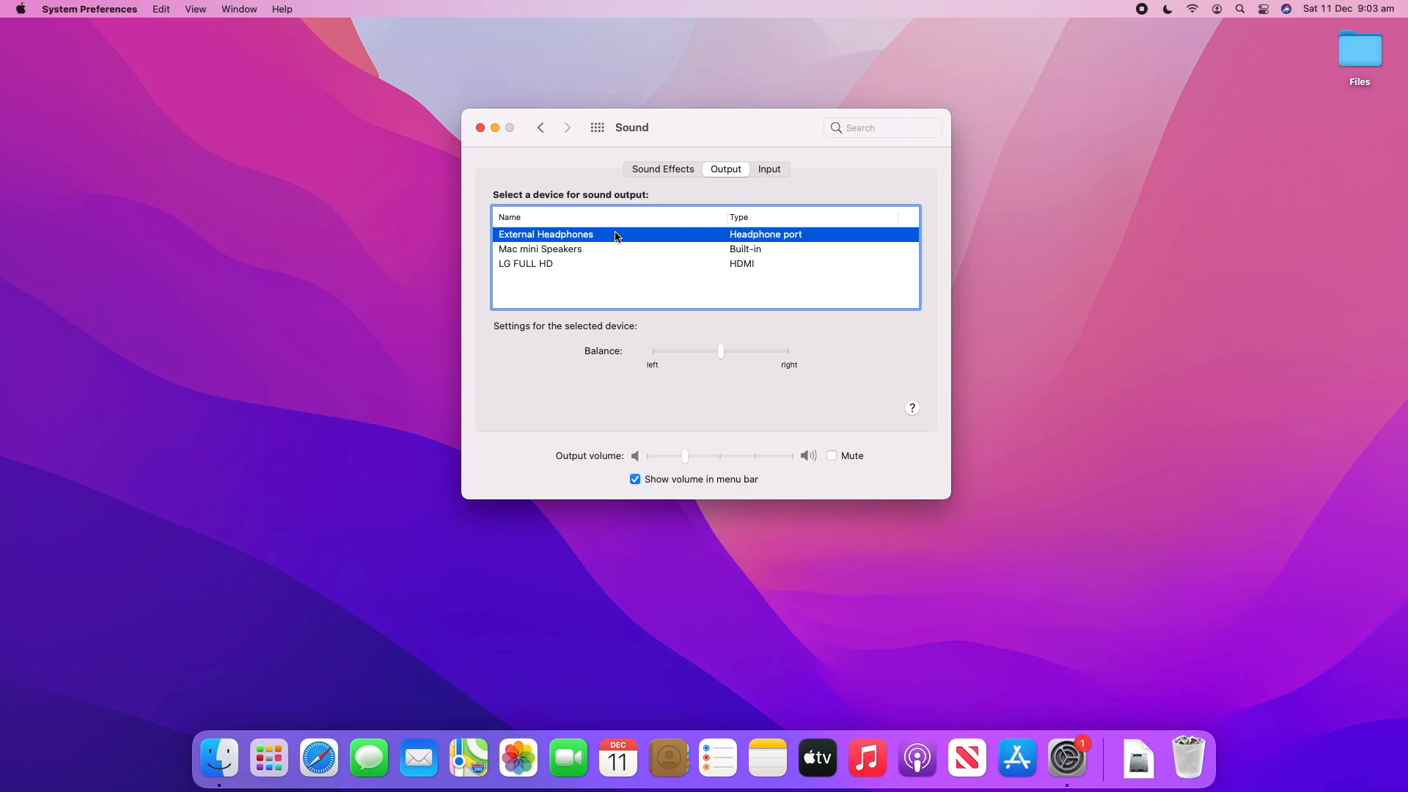
mouse_move(589, 261)
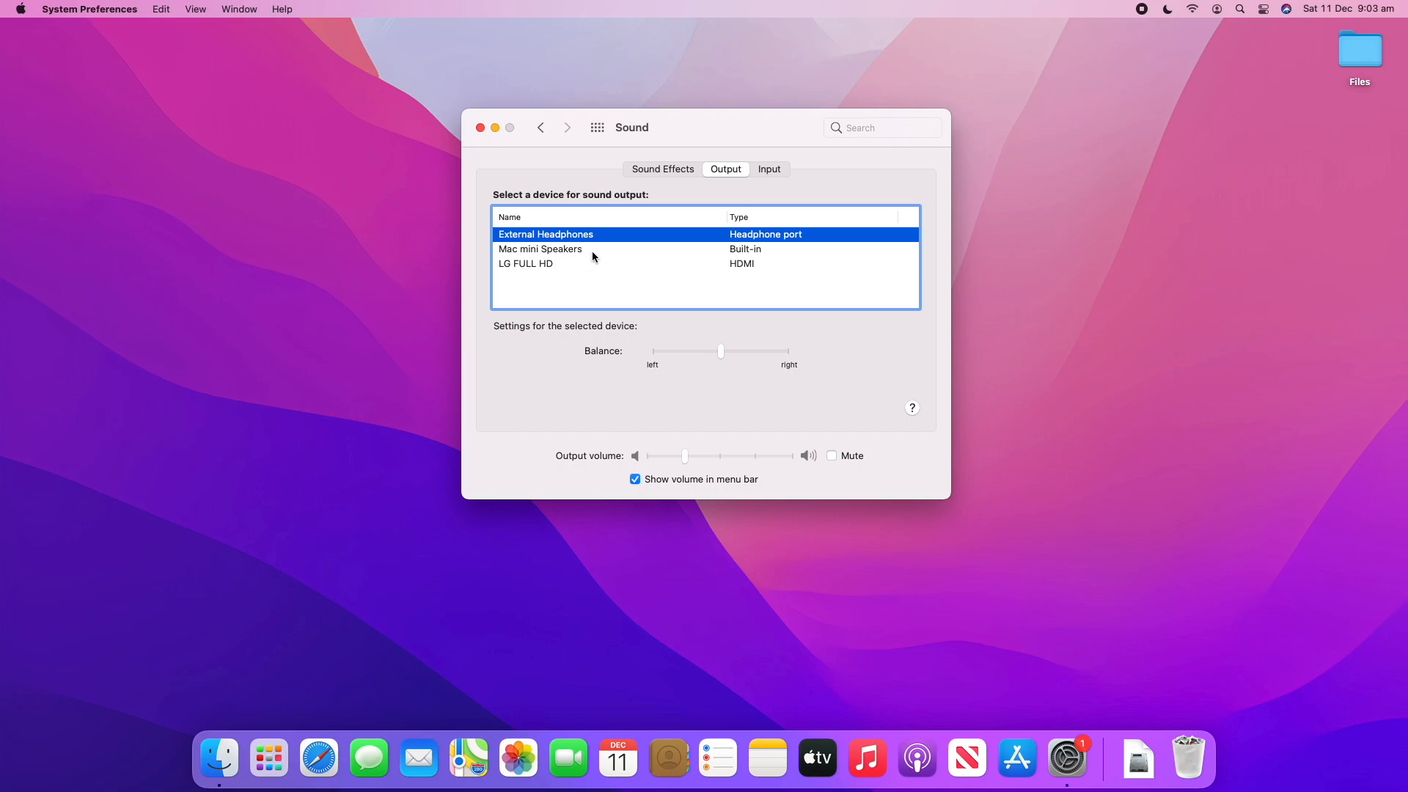
click(540, 249)
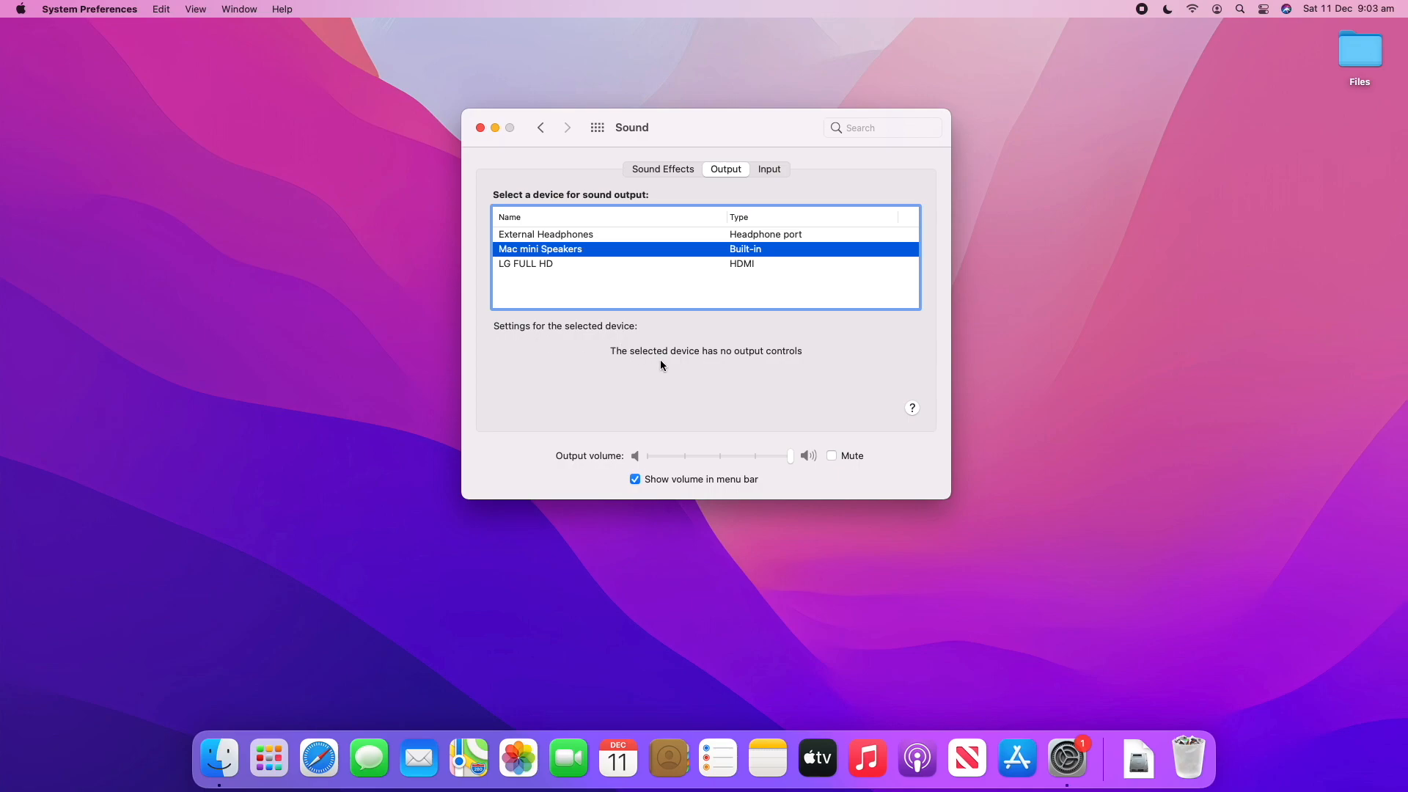
mouse_move(674, 371)
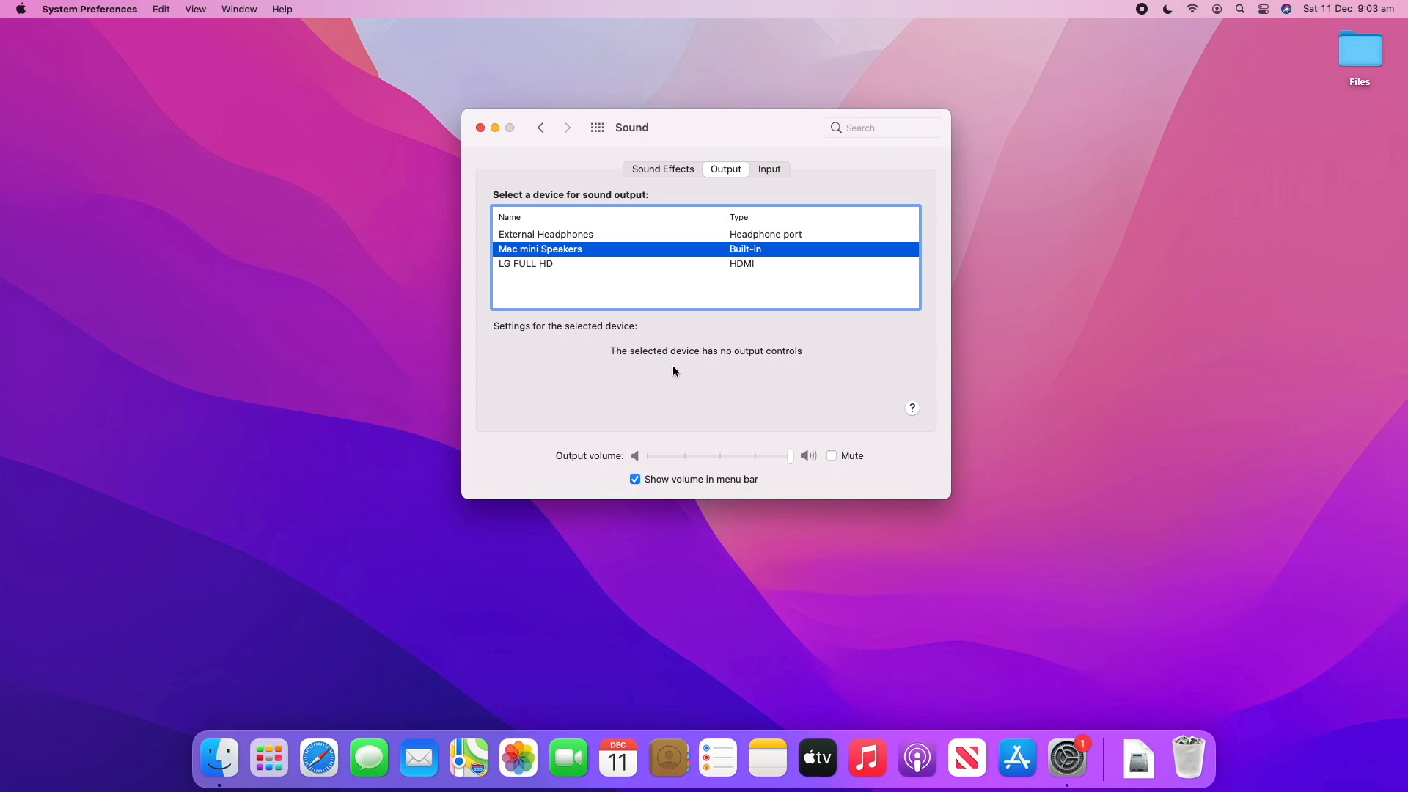
mouse_move(770, 362)
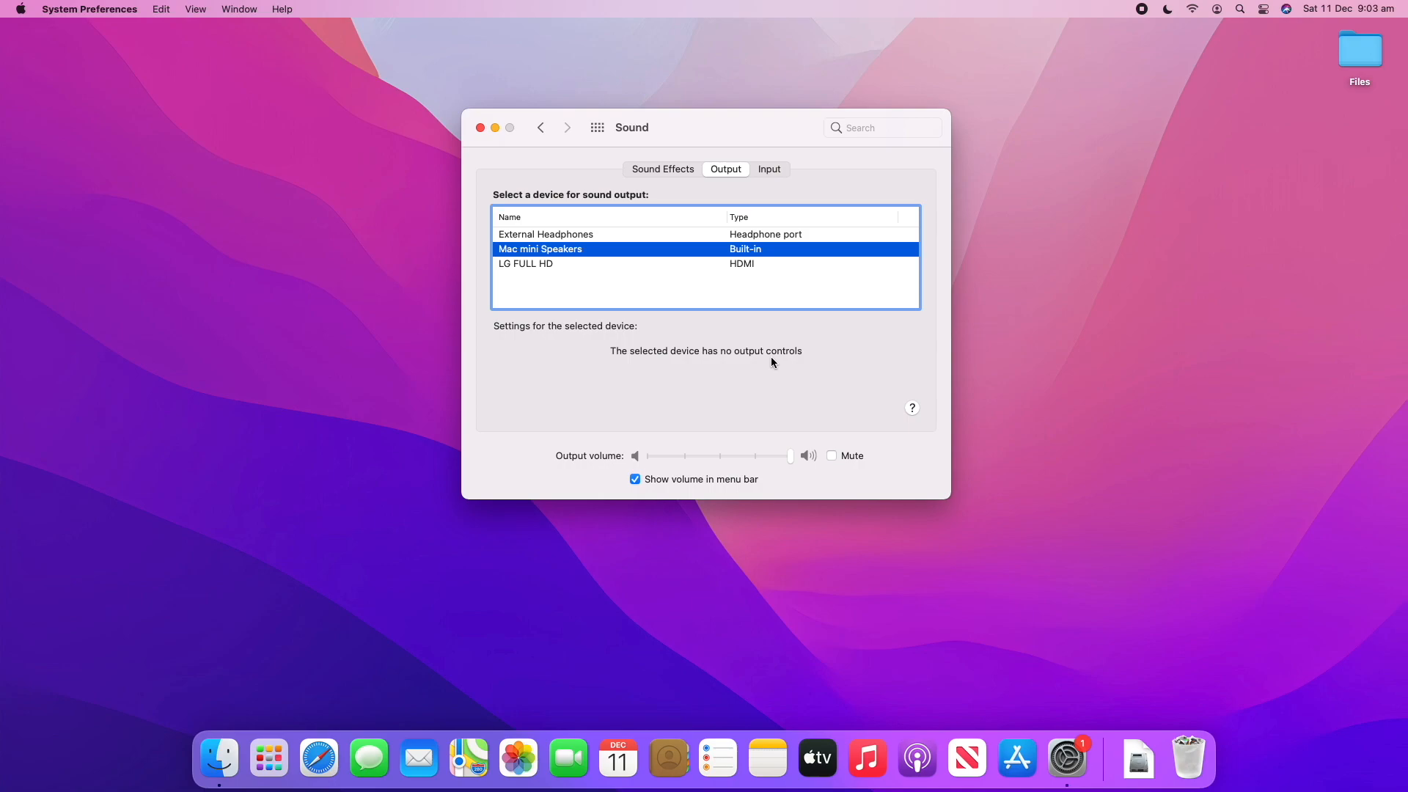
mouse_move(583, 460)
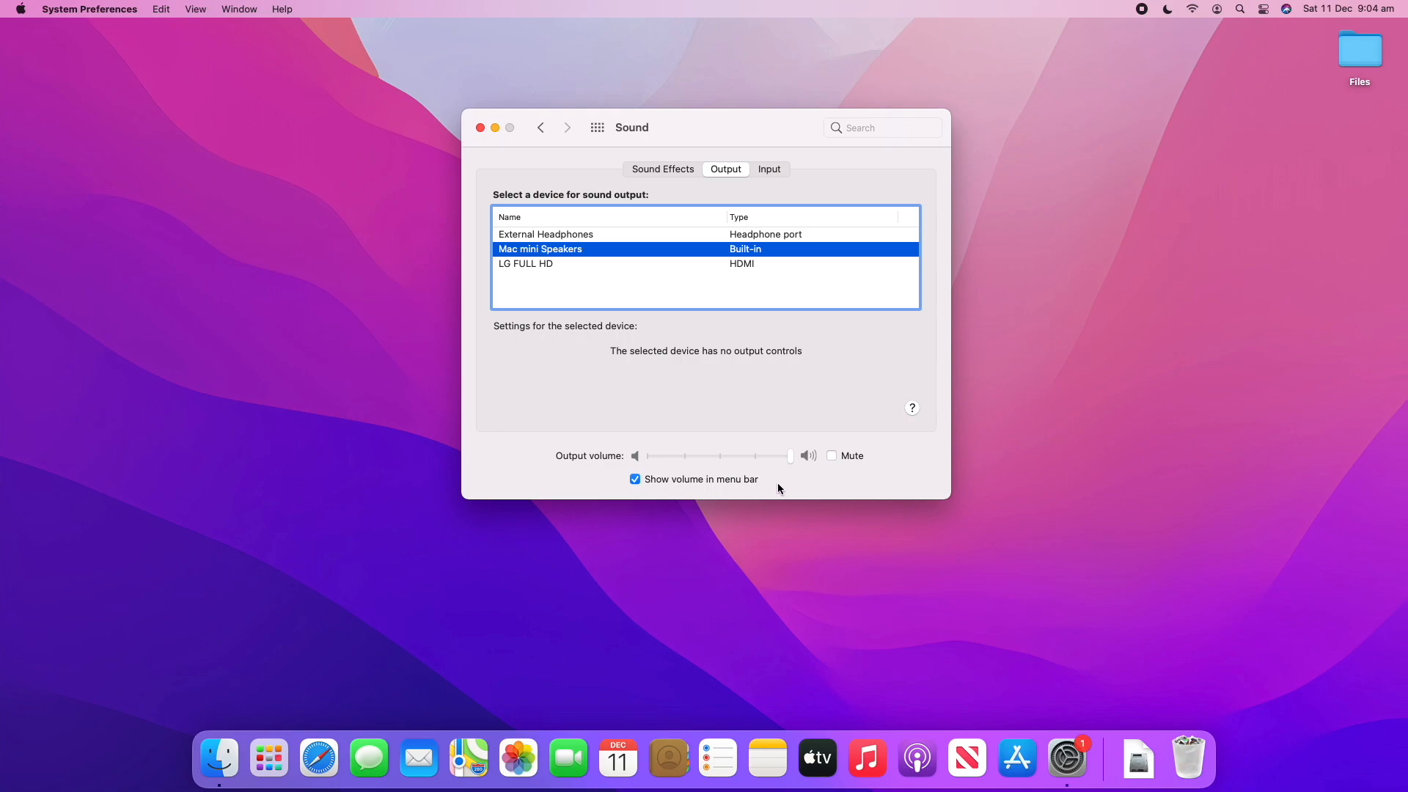
mouse_move(783, 487)
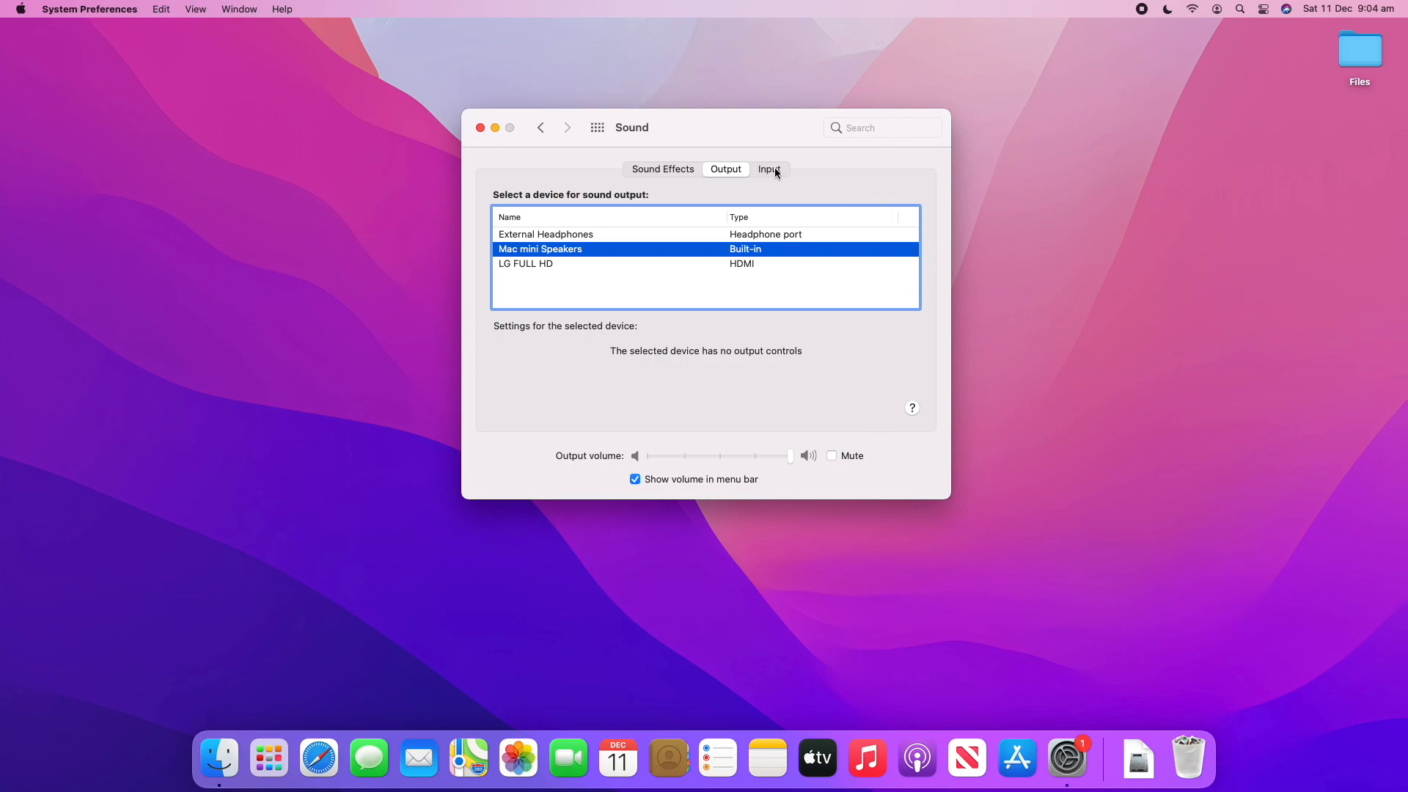
- Show the Input devices with External Microphone at 50% input volume
click(768, 169)
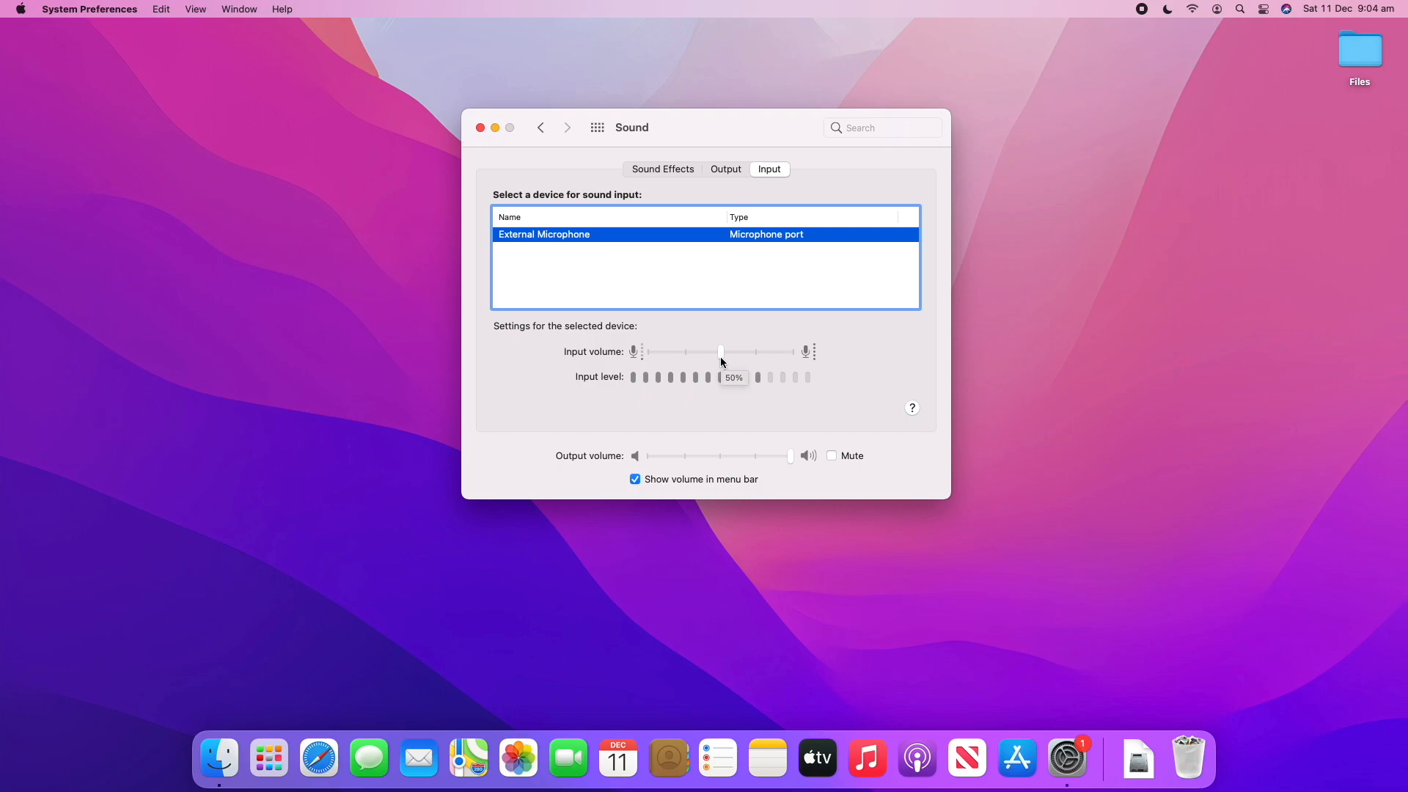
mouse_move(842, 367)
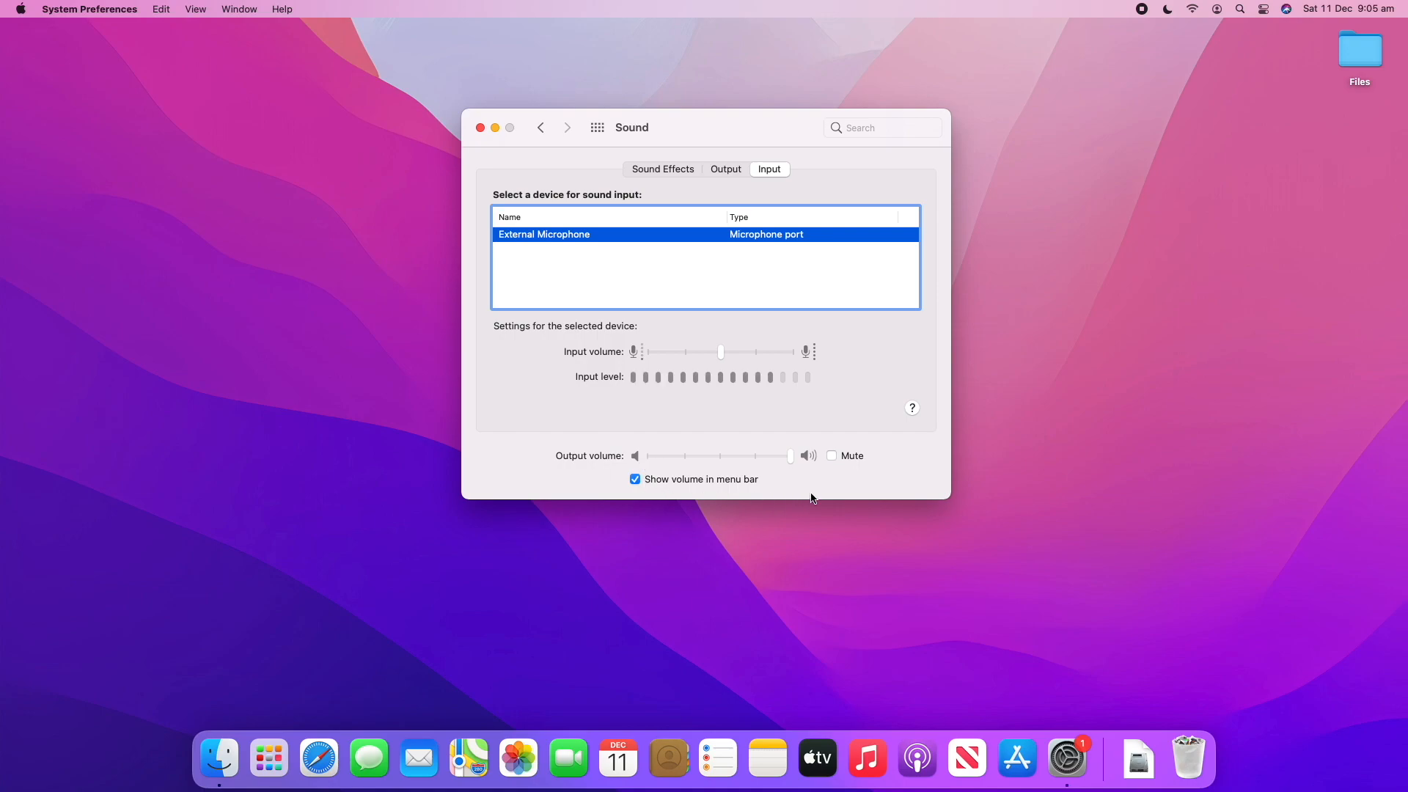
- Return to the Sound Effects alert list with Boop still selected
click(661, 168)
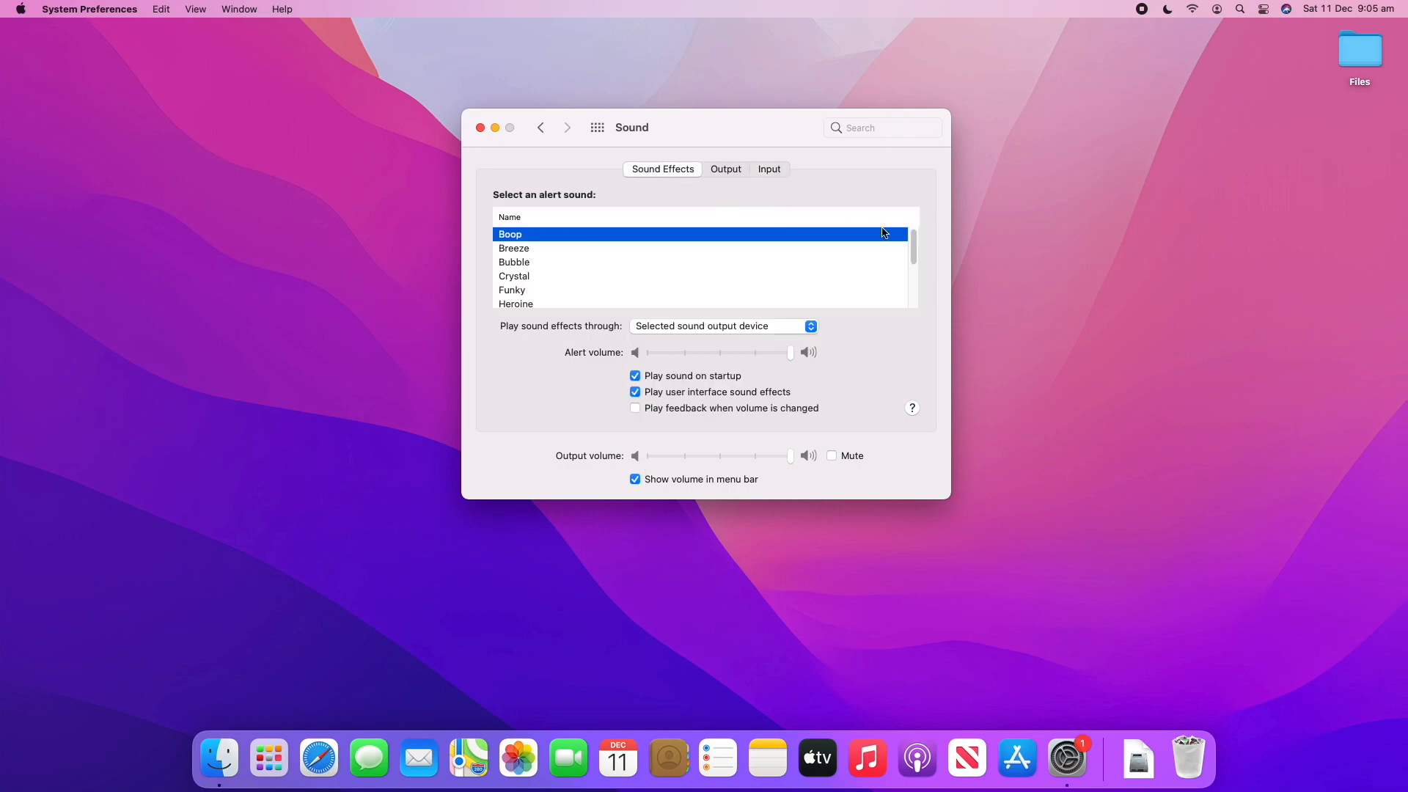
mouse_move(911, 345)
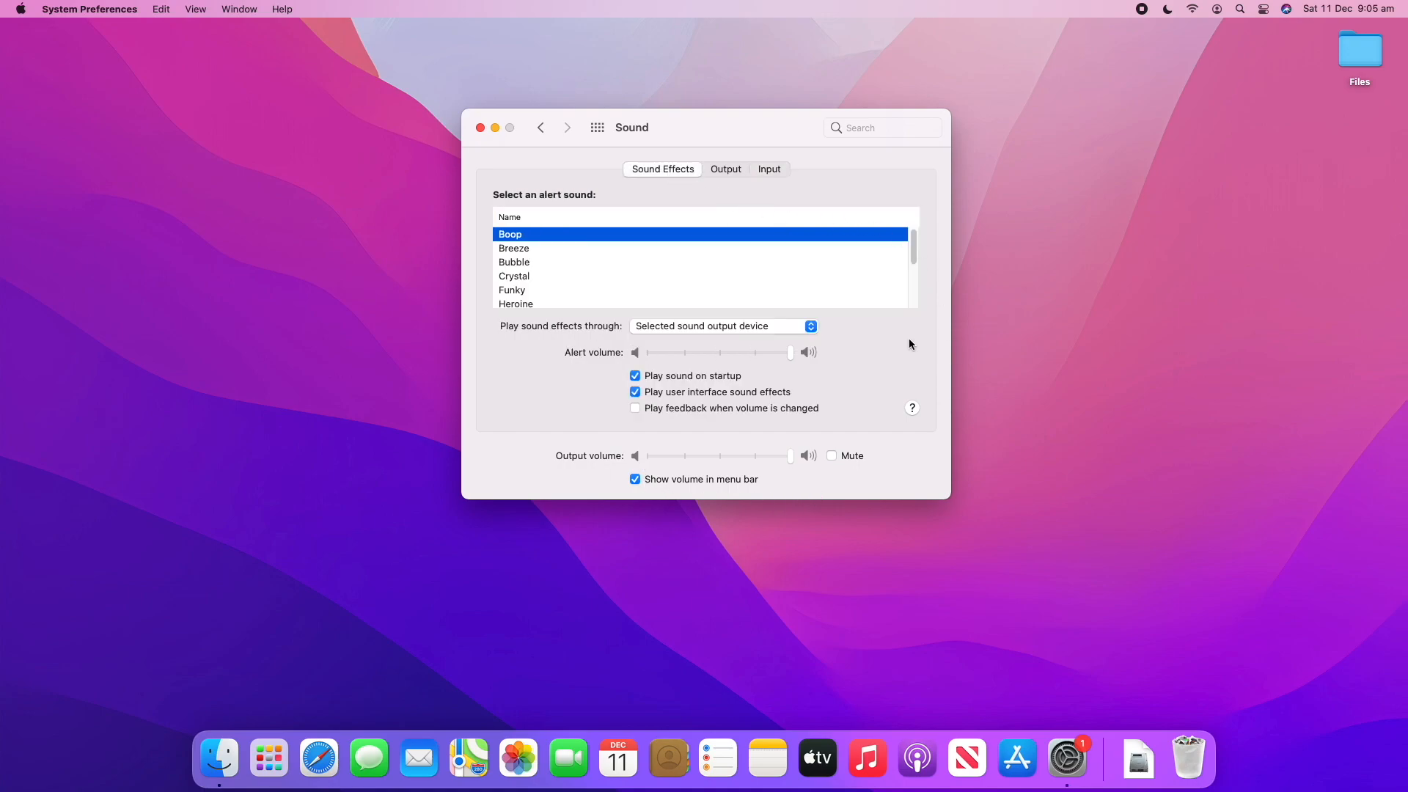